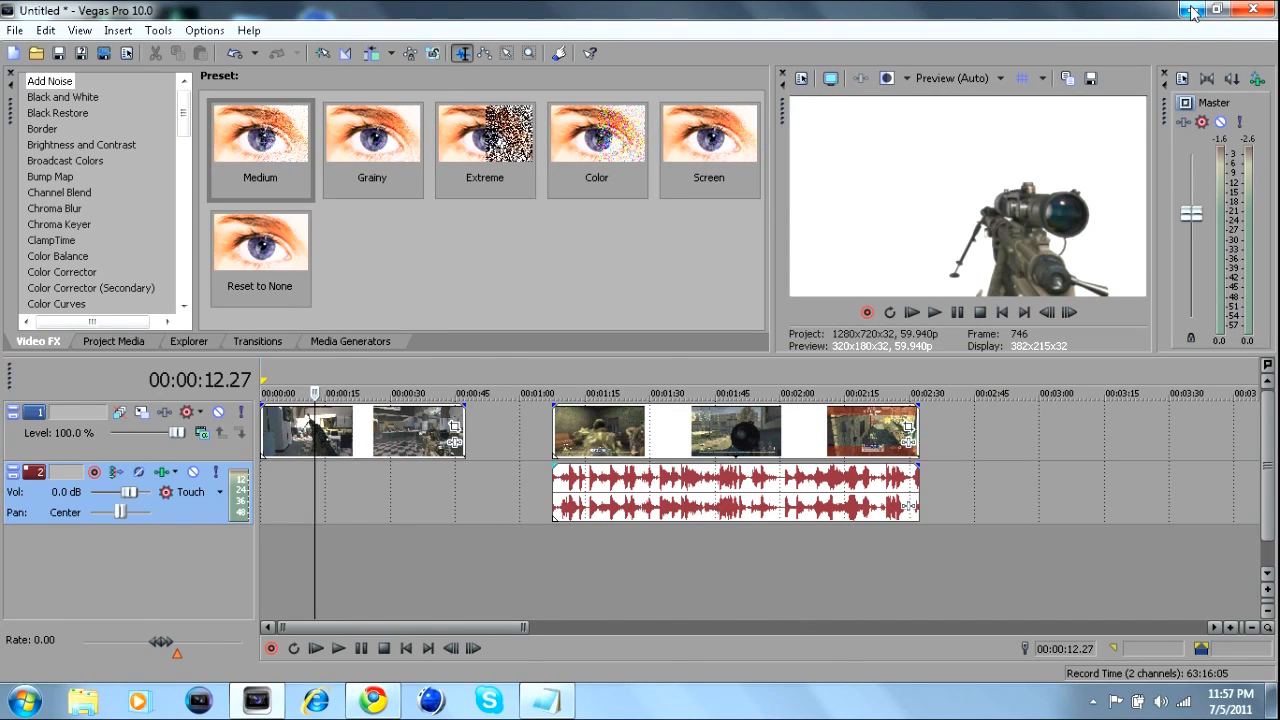
- Minimize the Vegas window to show the desktop, then restore it from the taskbar
{"action": "left_click", "coordinate": [1216, 8]}
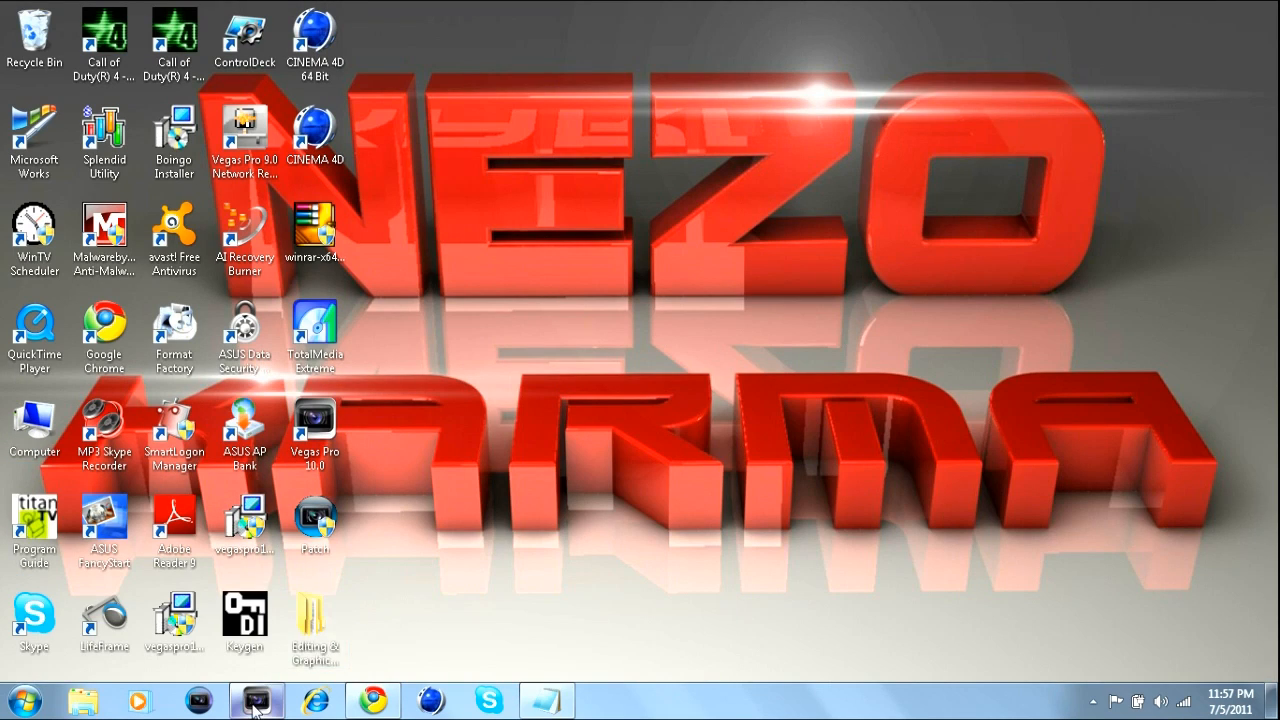
{"action": "left_click", "coordinate": [256, 700]}
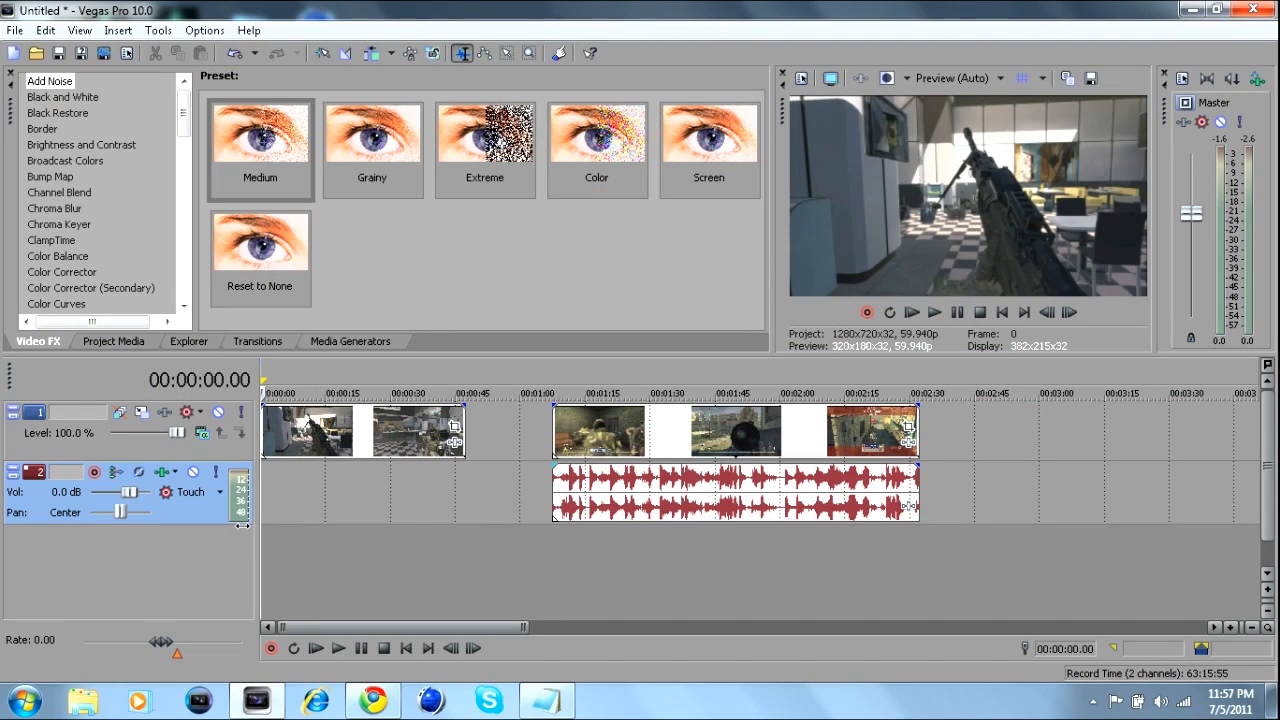
{"action": "mouse_move", "coordinate": [240, 516]}
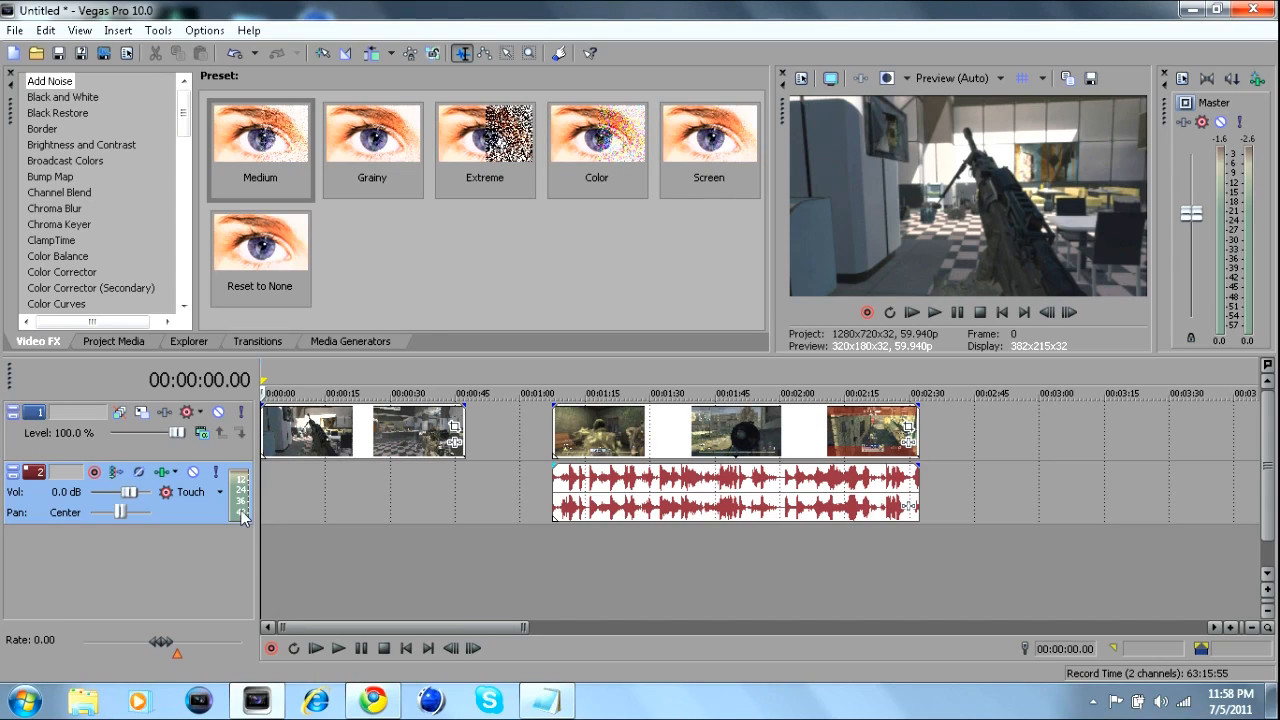
{"action": "mouse_move", "coordinate": [284, 496]}
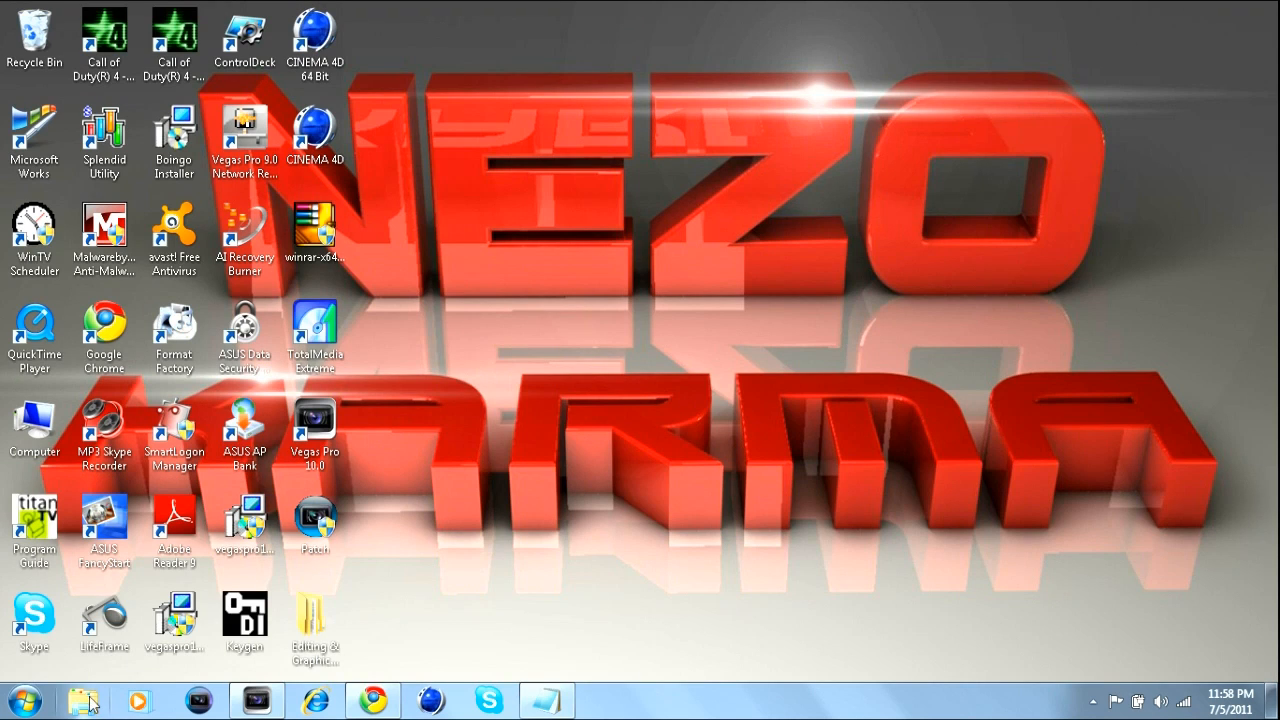
- Delete the 2011_6_29_21_31_32 recording from the Videos library to the Recycle Bin
{"action": "left_click", "coordinate": [84, 700]}
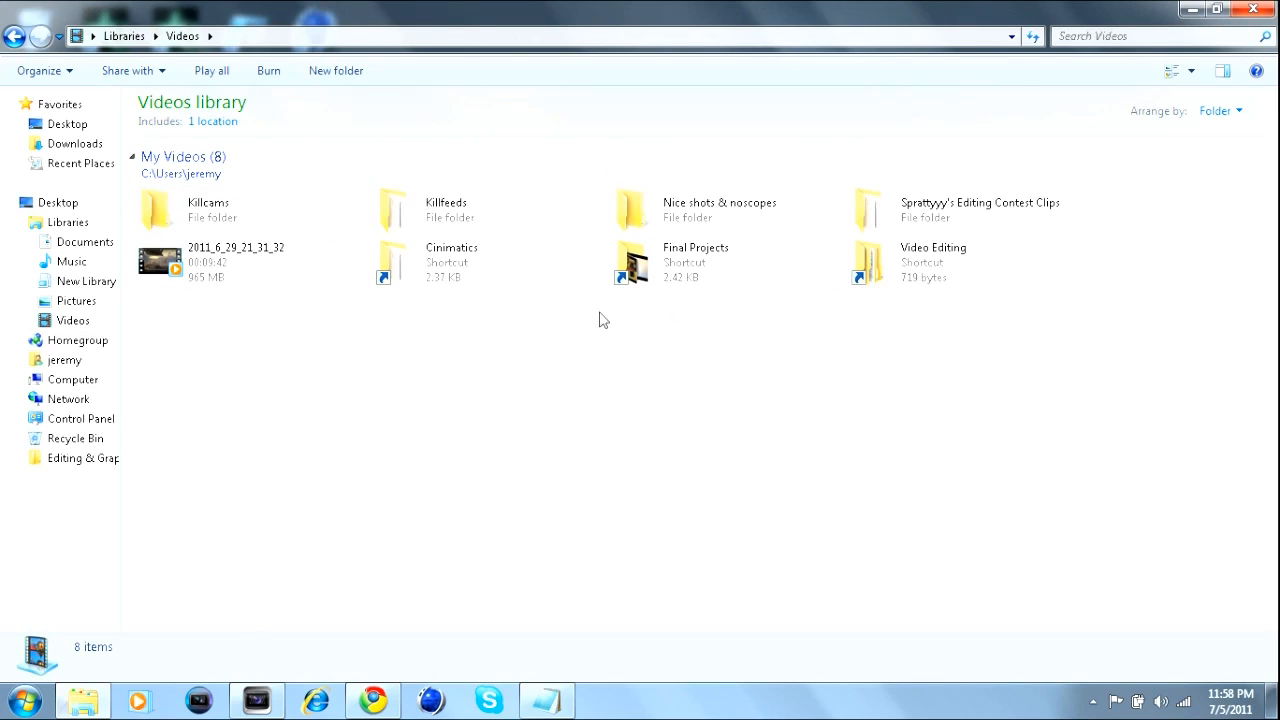
{"action": "right_click", "coordinate": [158, 262]}
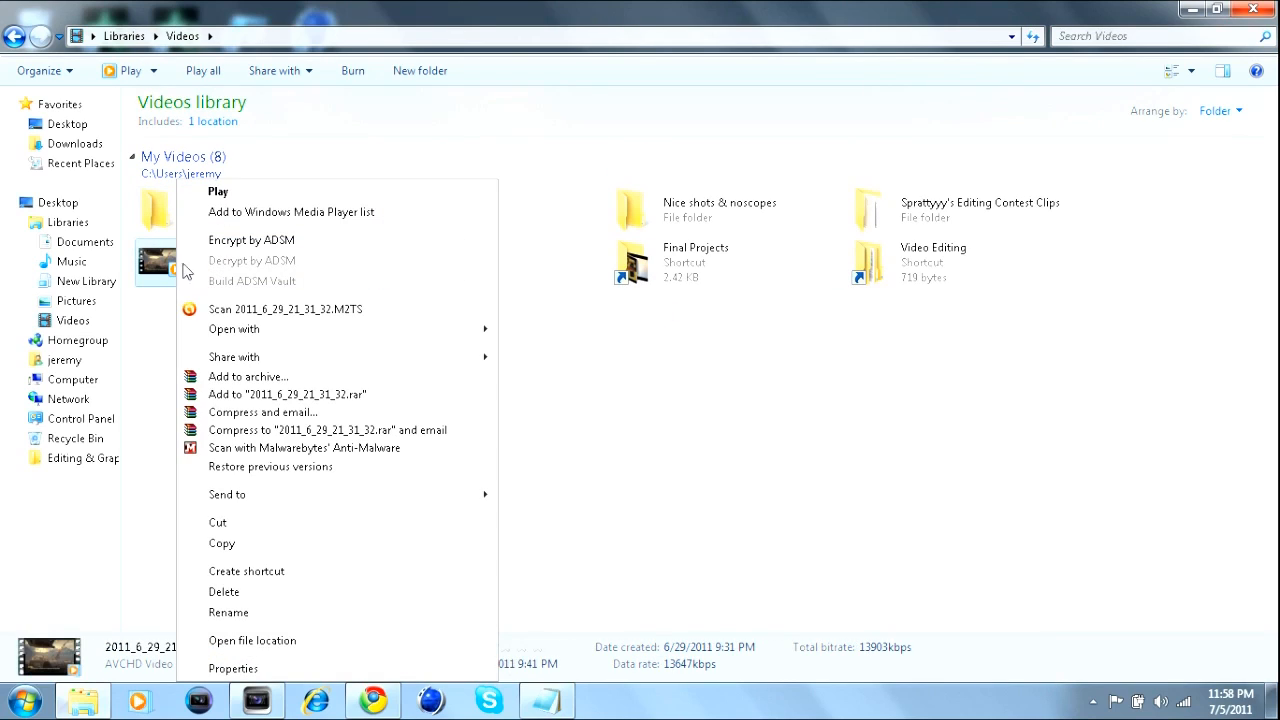
{"action": "left_click", "coordinate": [224, 592]}
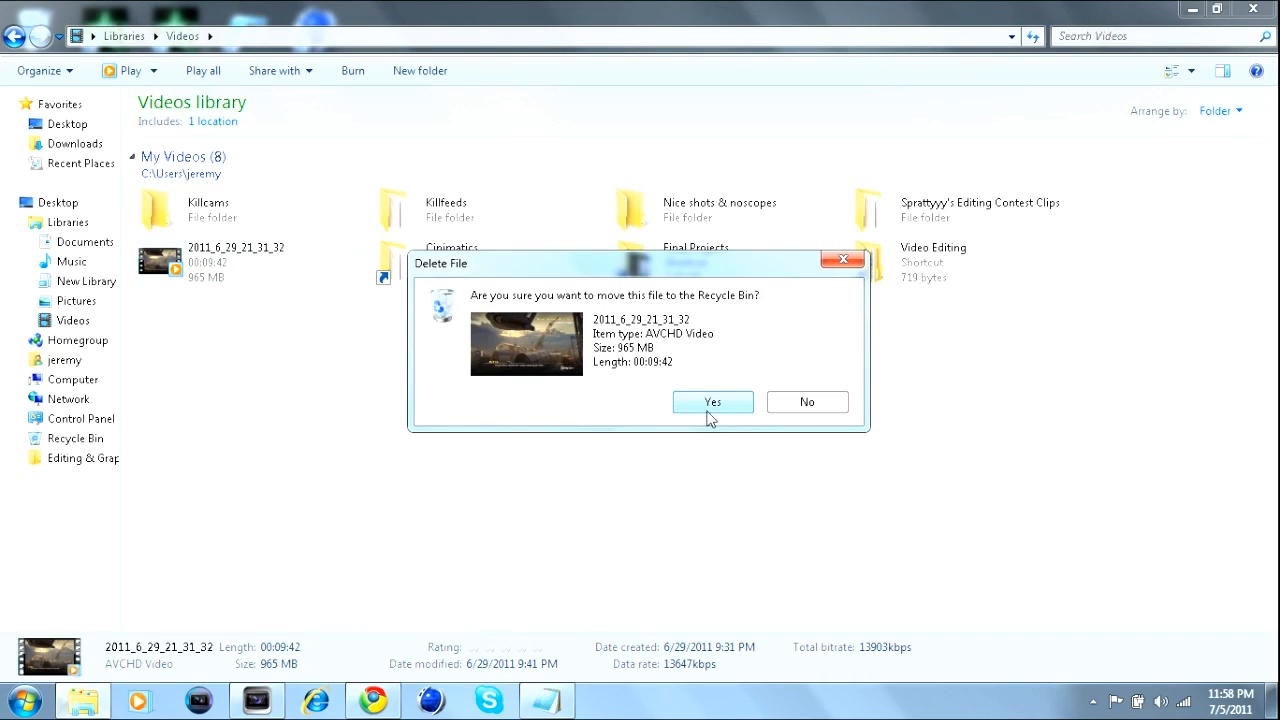
{"action": "left_click", "coordinate": [712, 400]}
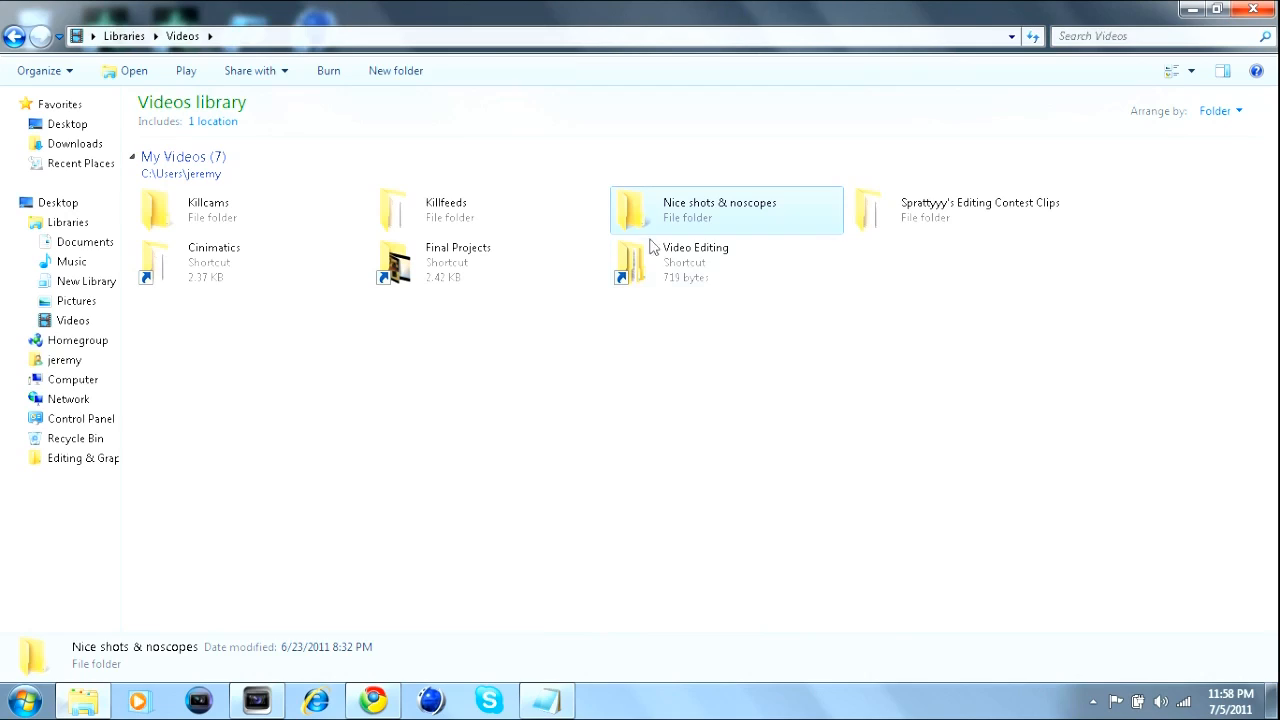
- Preview the inter mask clip from the Cinimatics folder, then close the player
{"action": "left_click", "coordinate": [696, 262]}
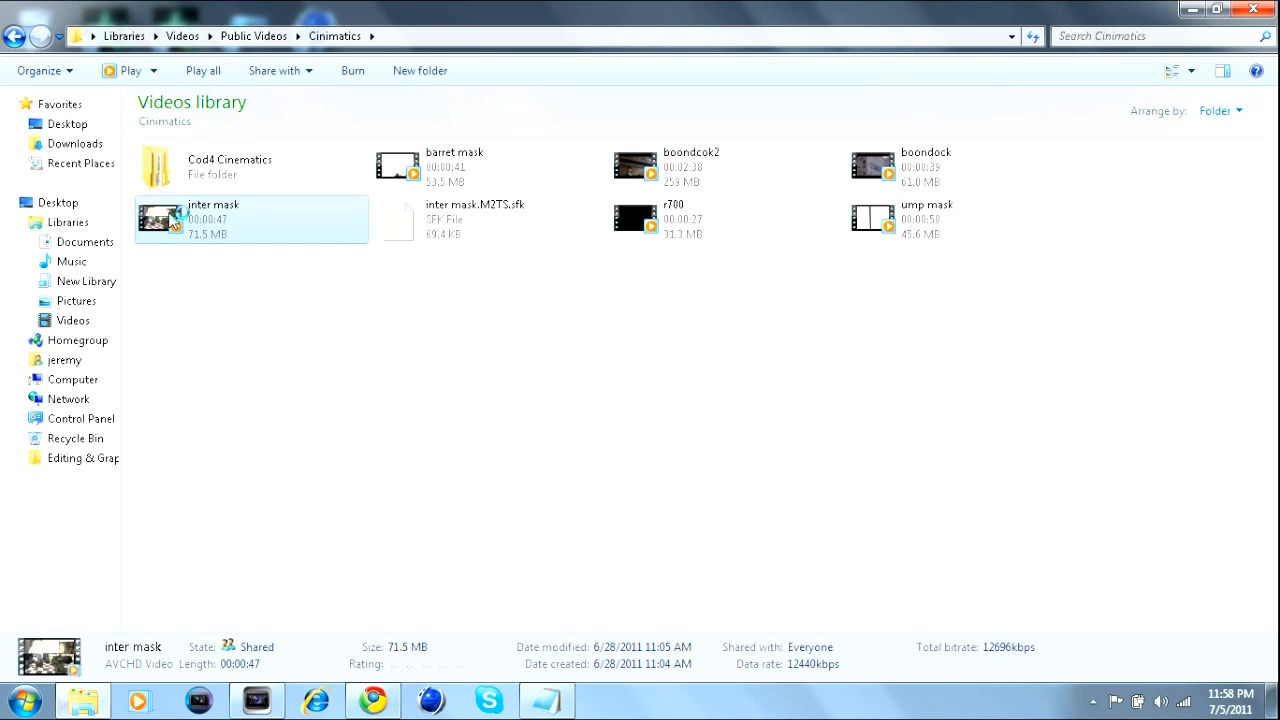
{"action": "double_click", "coordinate": [252, 218]}
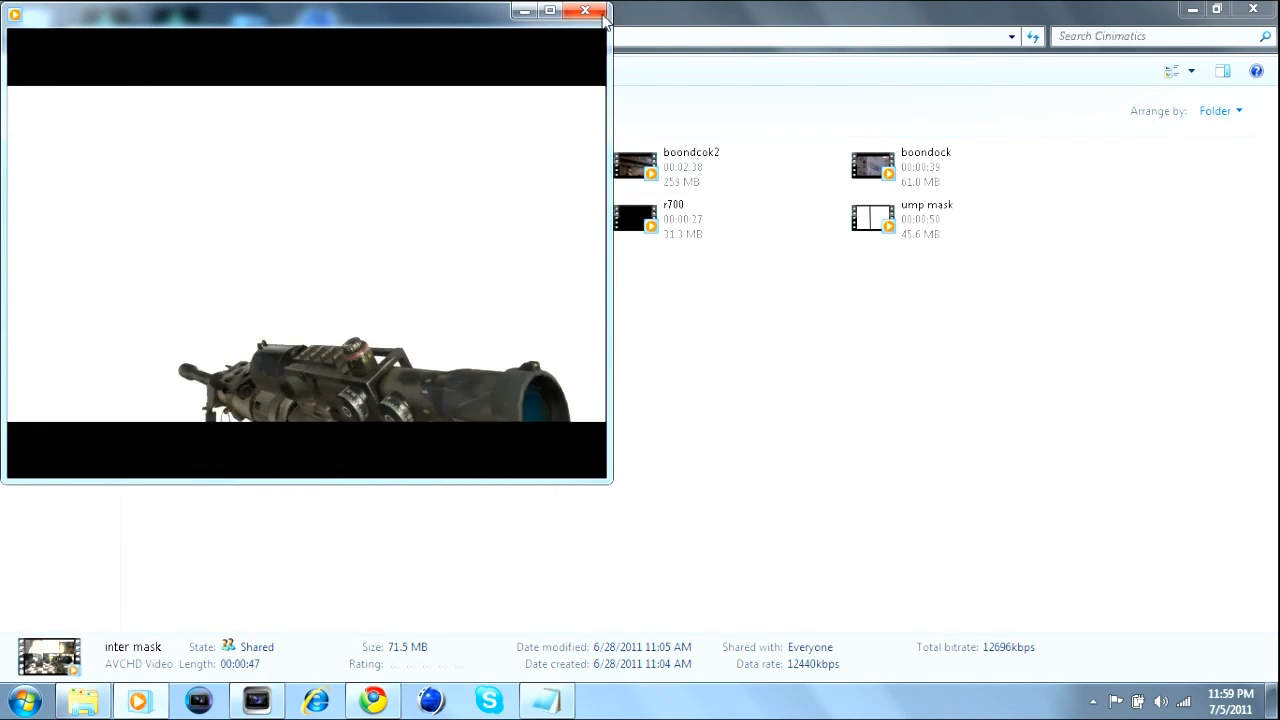
{"action": "left_click", "coordinate": [584, 10]}
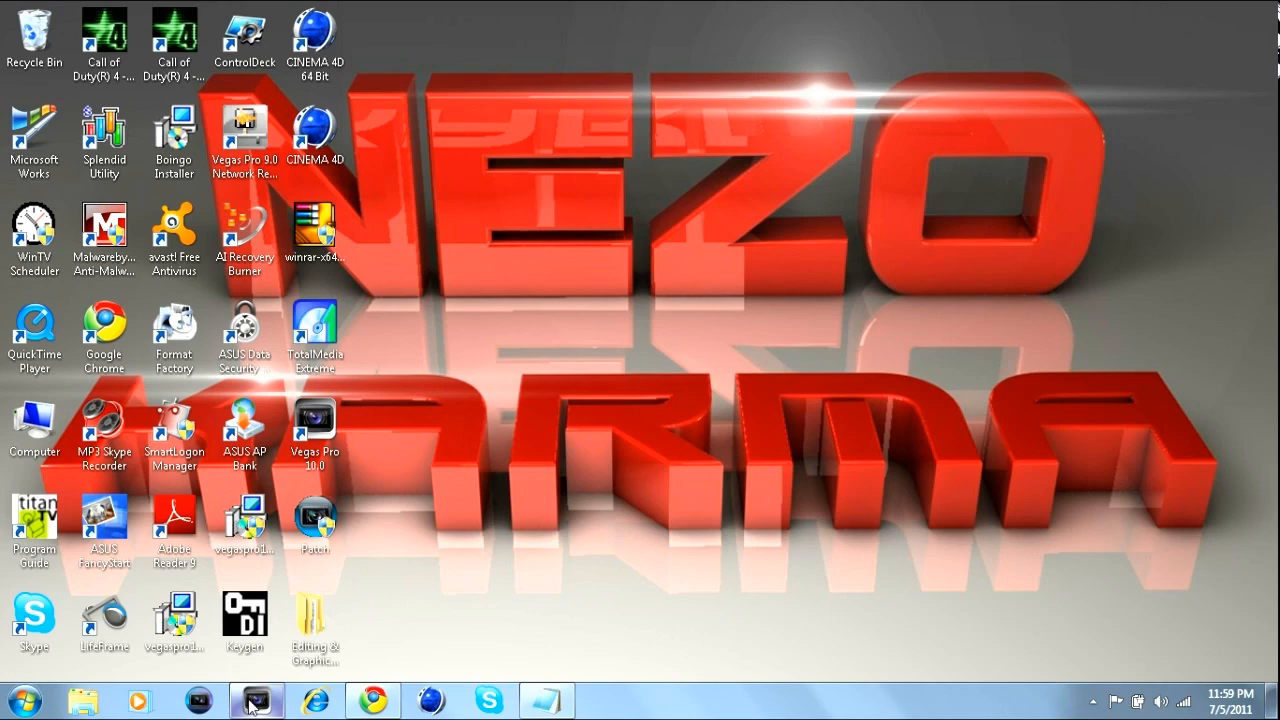
- Restore Vegas and play back the gun clip at the start of the timeline, then pause
{"action": "left_click", "coordinate": [256, 700]}
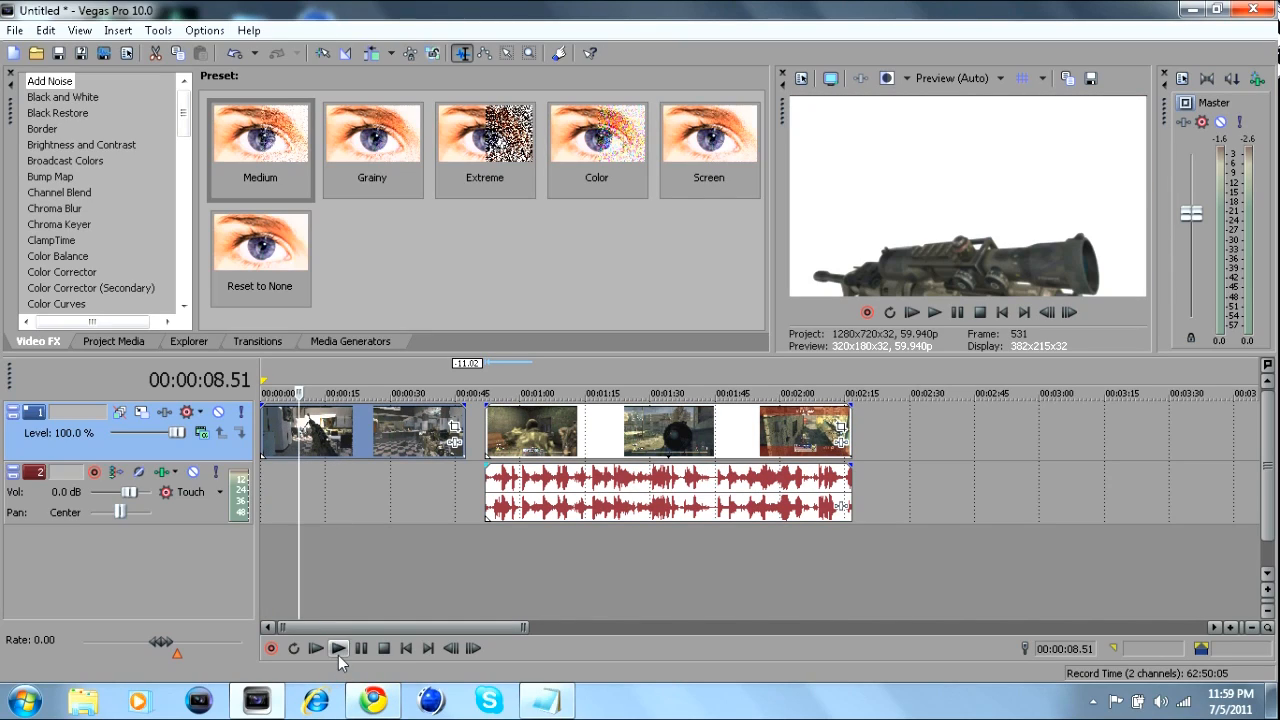
{"action": "left_click", "coordinate": [338, 648]}
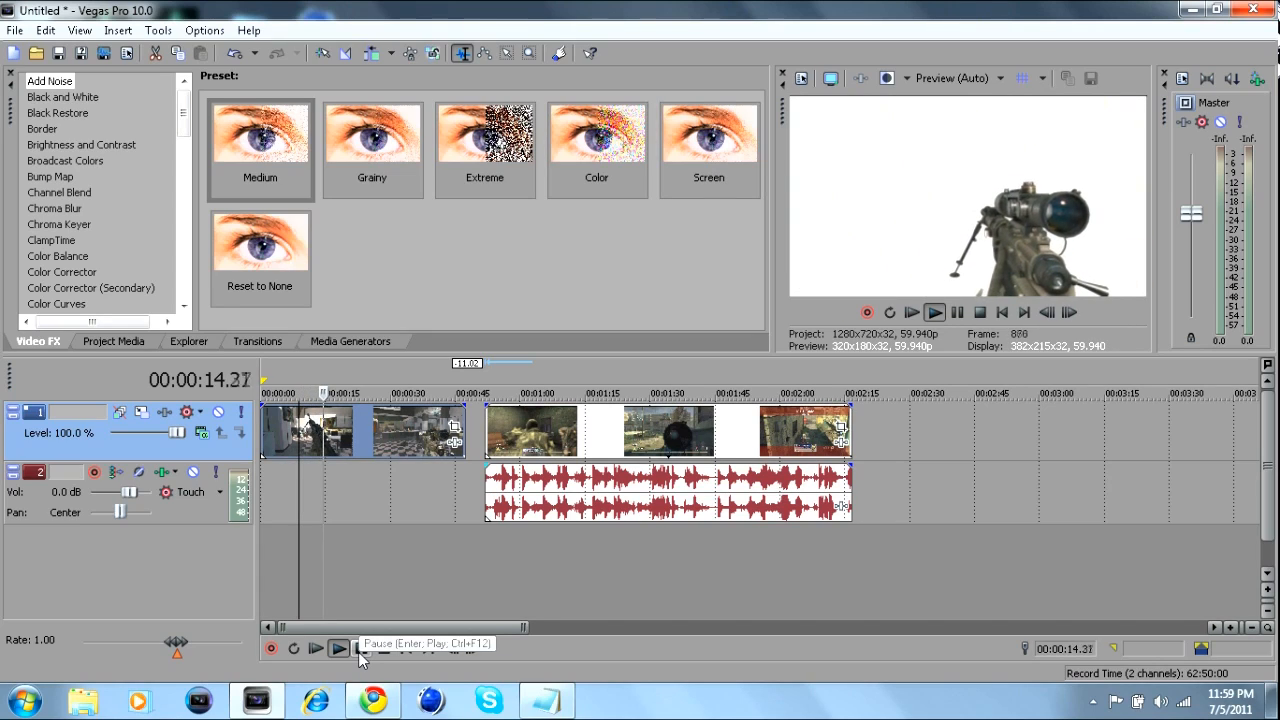
{"action": "left_click", "coordinate": [338, 648]}
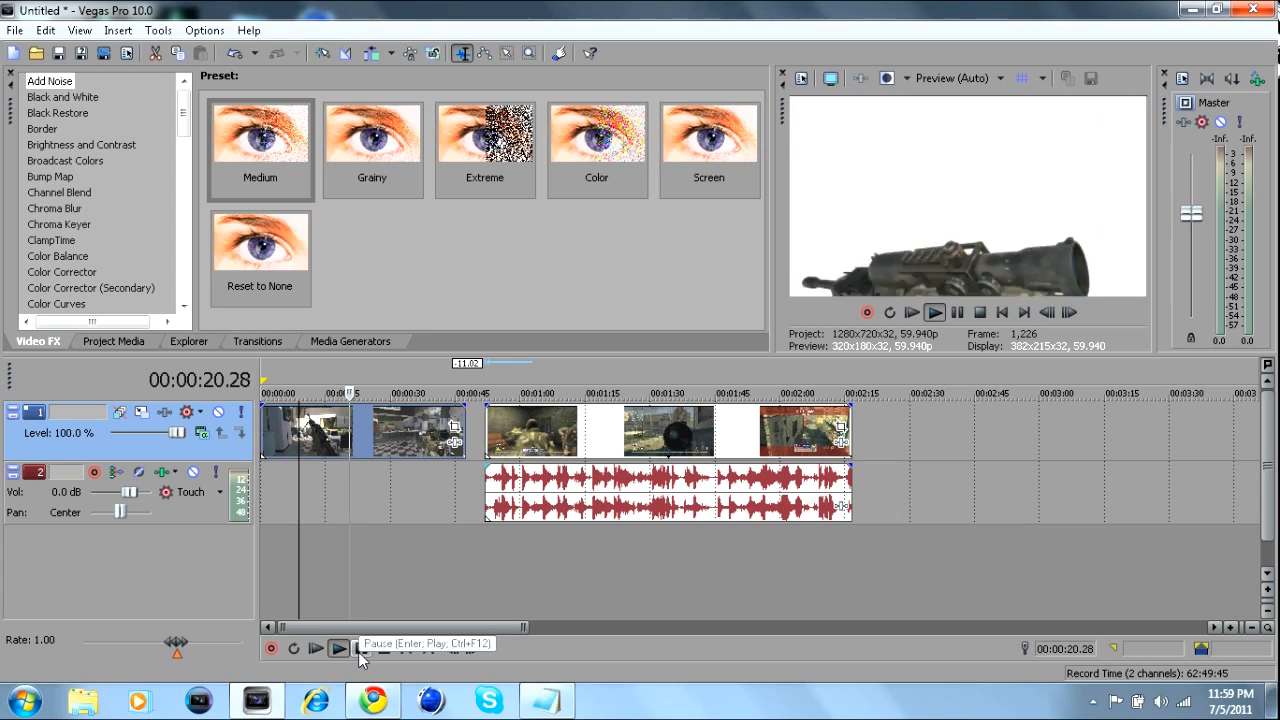
{"action": "left_click", "coordinate": [338, 648]}
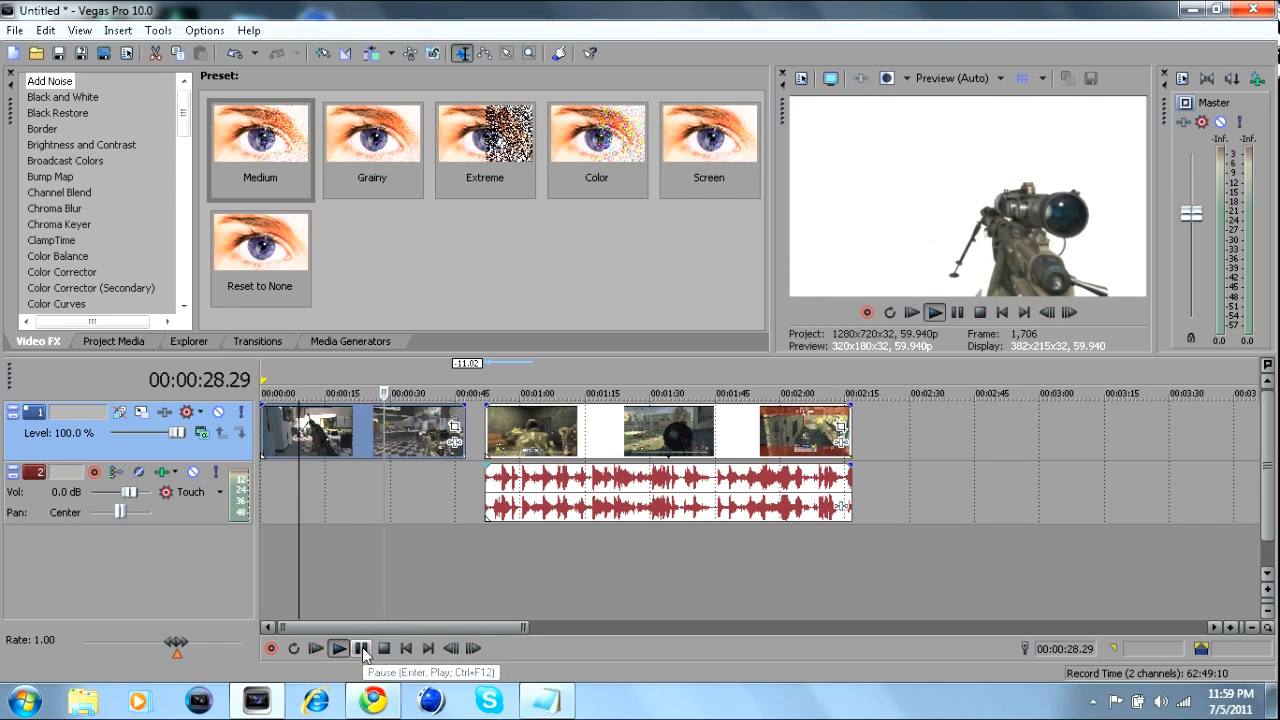
{"action": "left_click", "coordinate": [360, 648]}
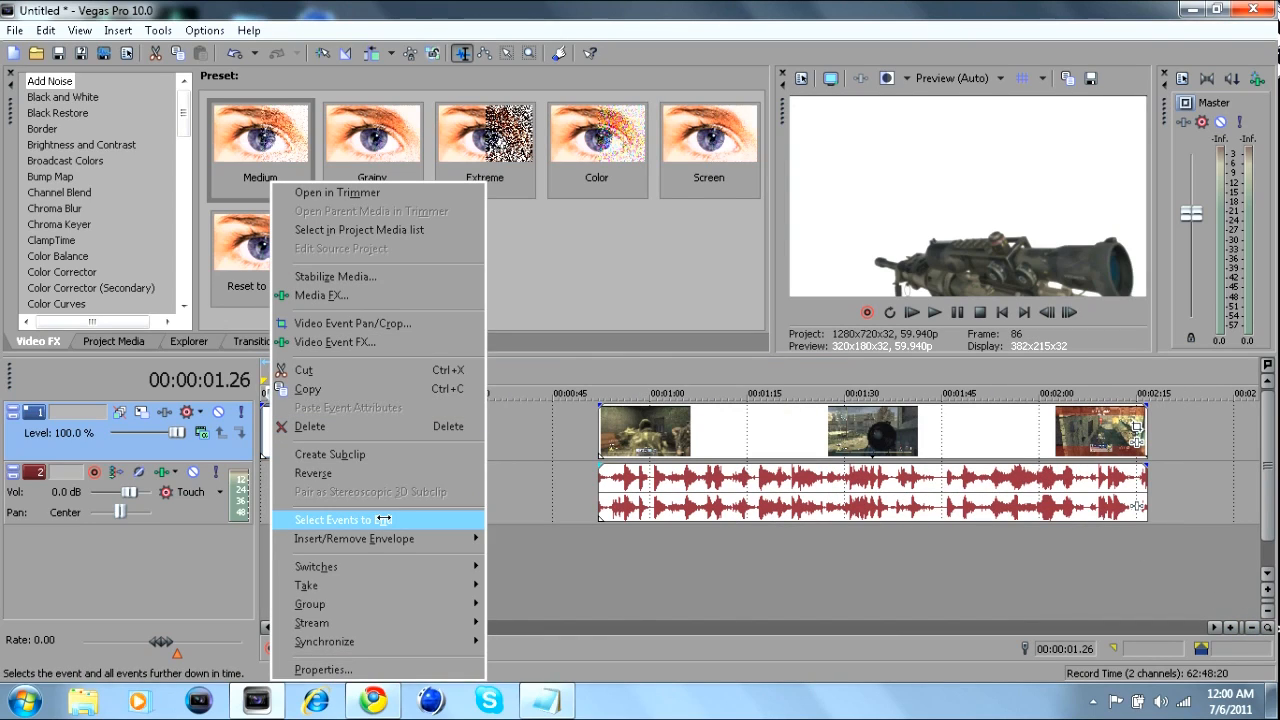
- Review the inter mask clip's properties and nudge its Event Pan/Crop framing
{"action": "left_click", "coordinate": [324, 668]}
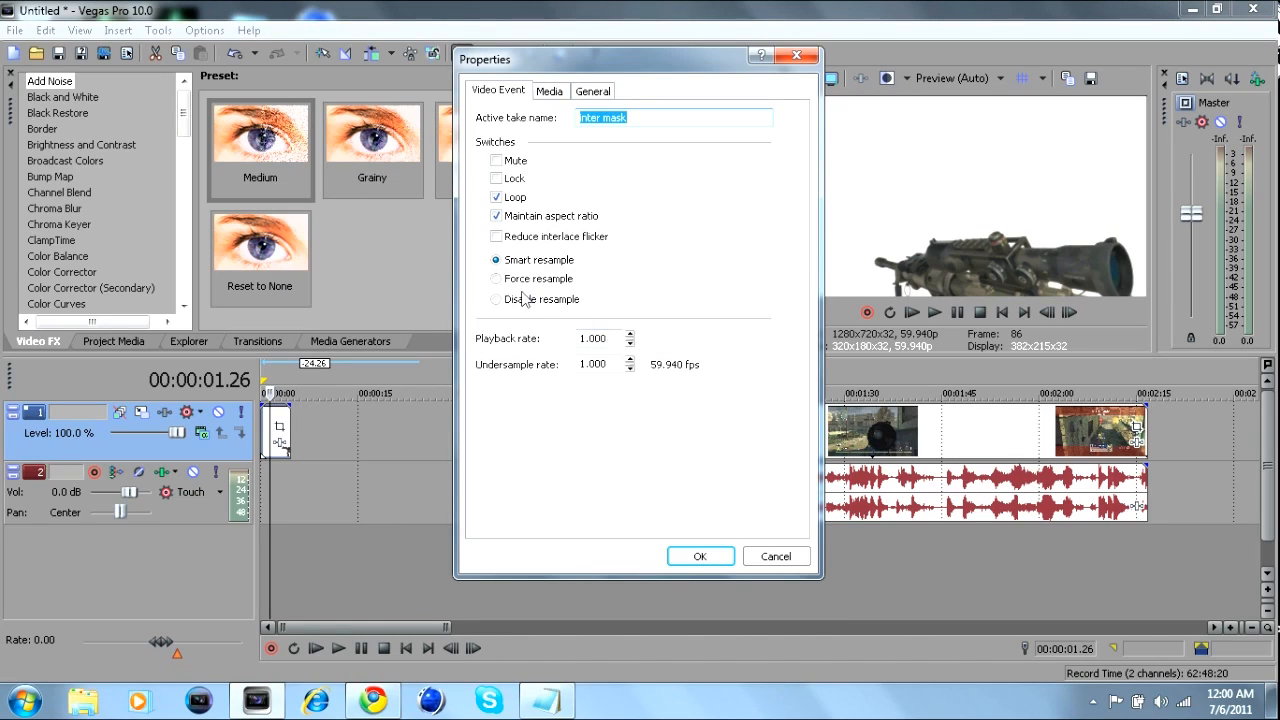
{"action": "left_click", "coordinate": [700, 556]}
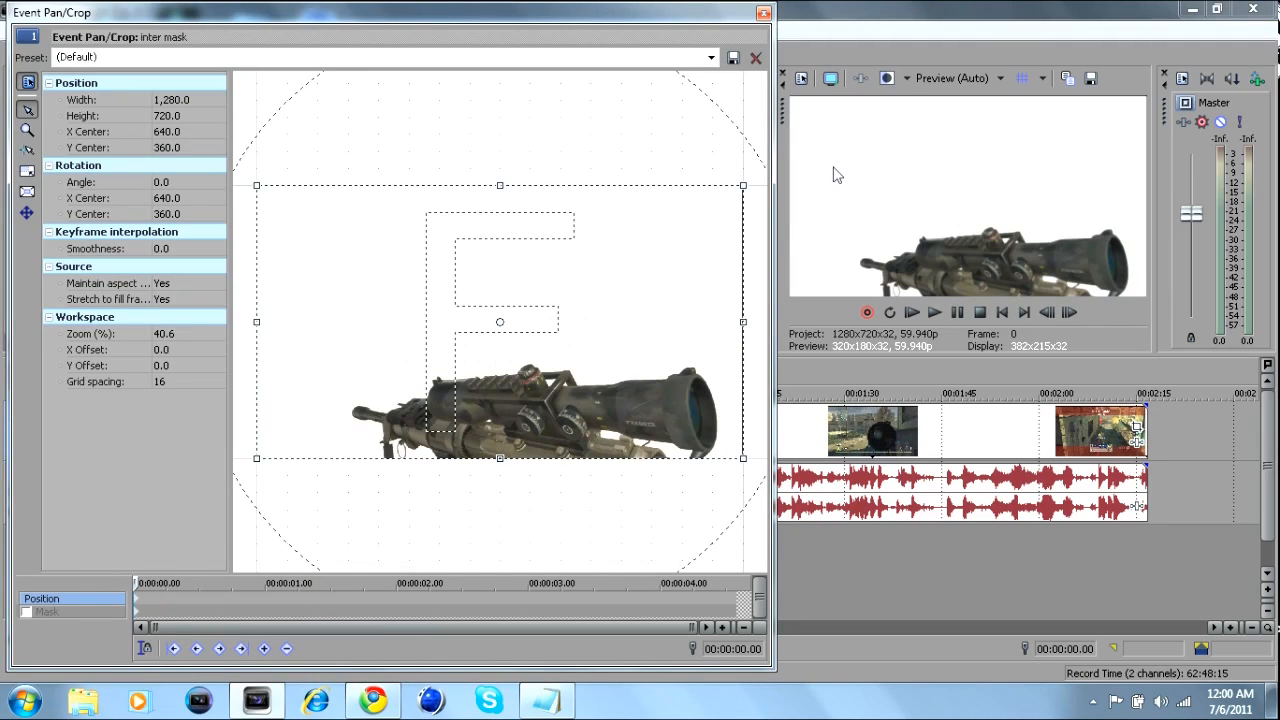
{"action": "left_click_drag", "start_coordinate": [744, 186], "coordinate": [738, 186]}
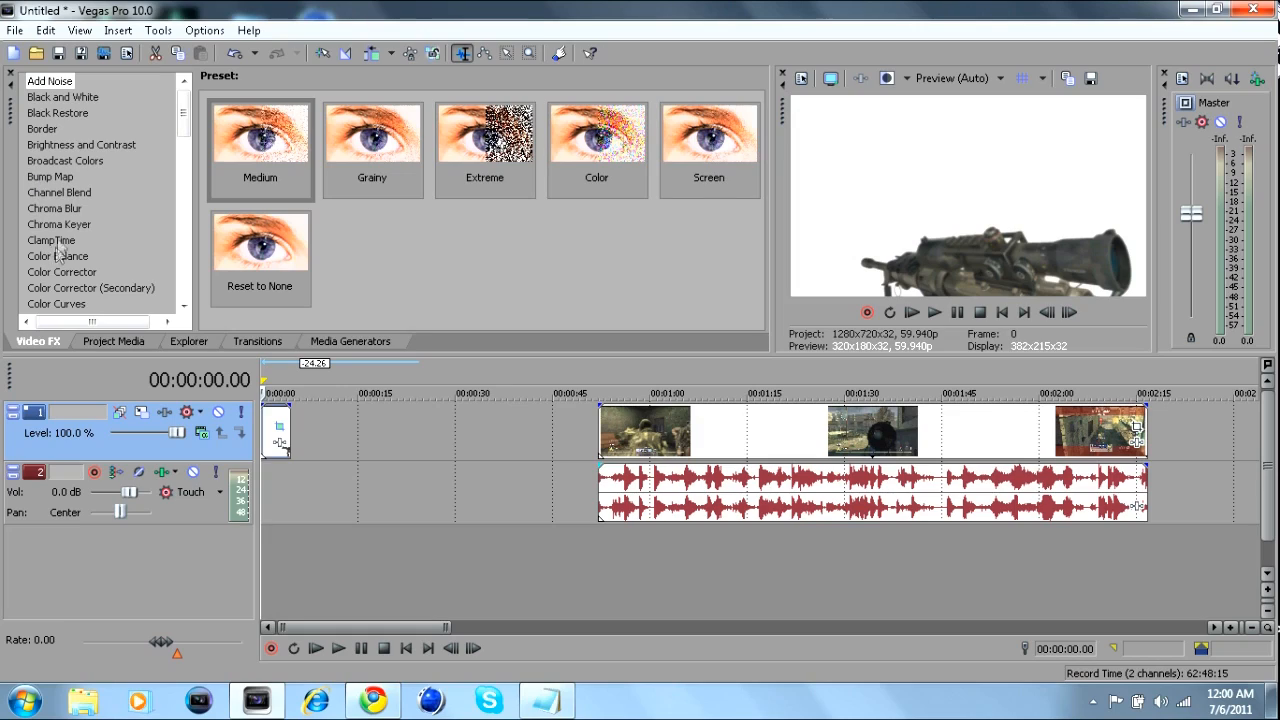
- Apply the Chroma Keyer with the MW2 gun masking preset to remove the clip's white background
{"action": "left_click", "coordinate": [60, 224]}
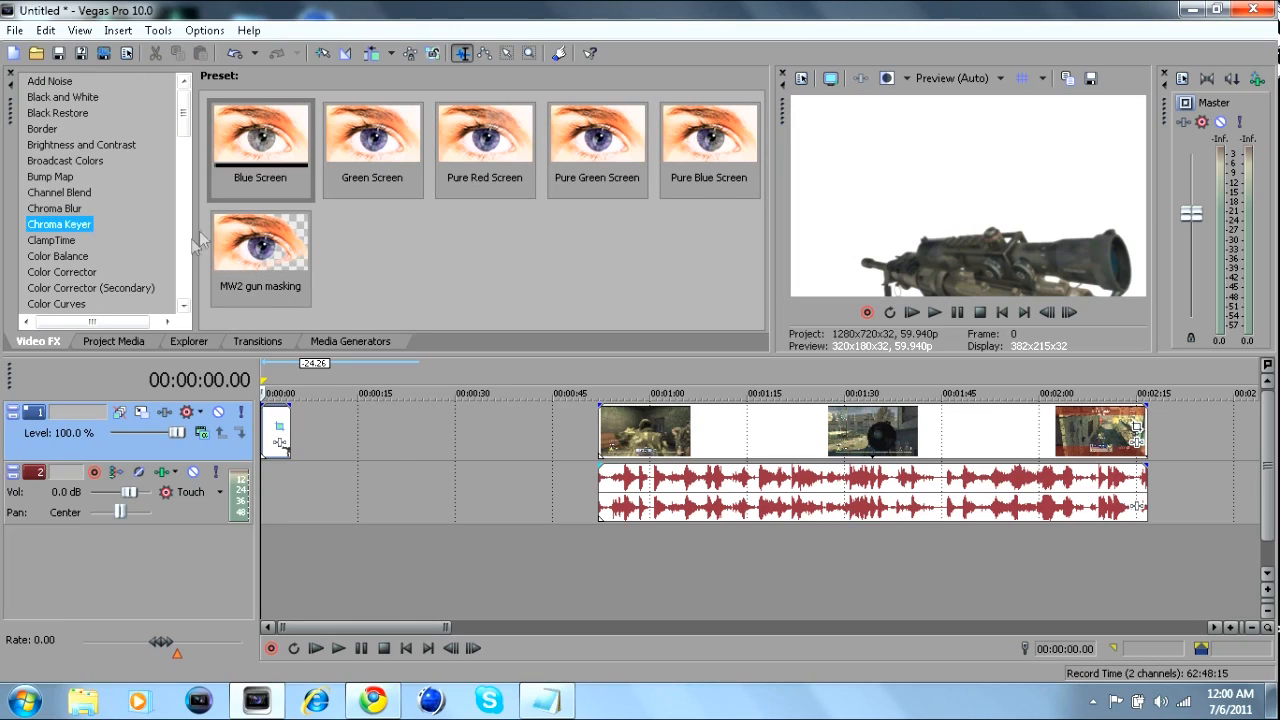
{"action": "left_click", "coordinate": [260, 244]}
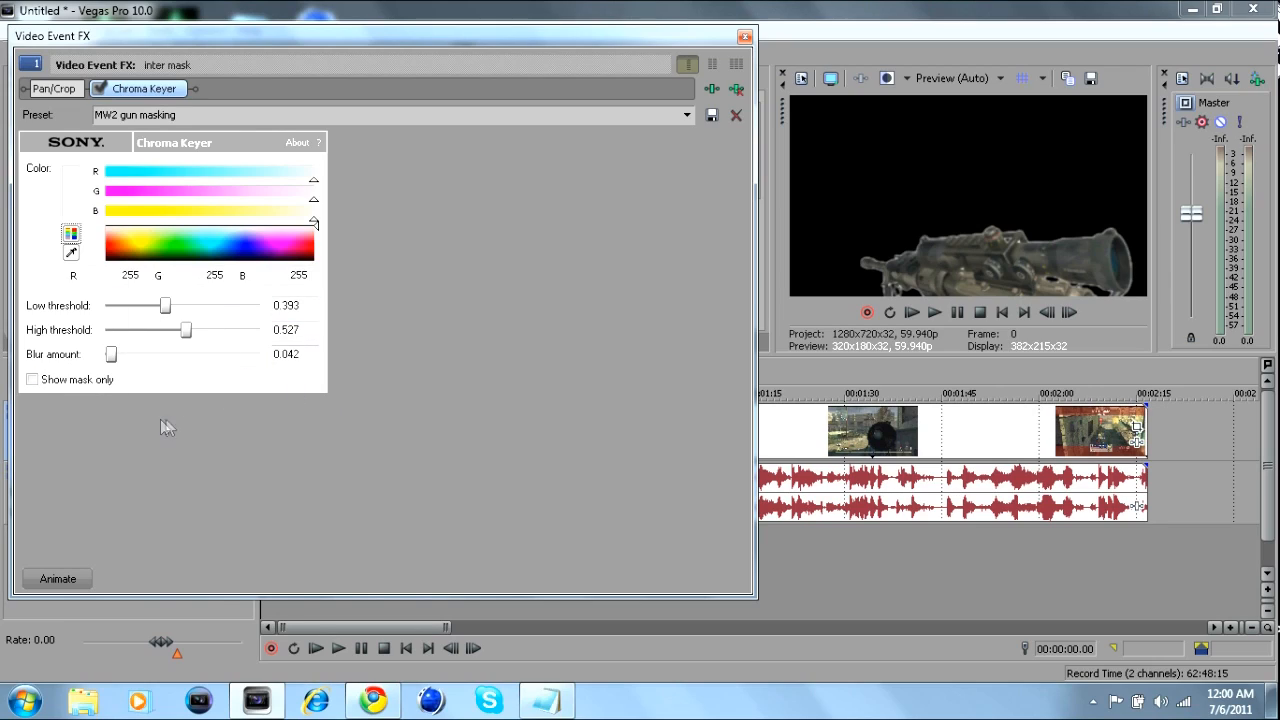
{"action": "mouse_move", "coordinate": [88, 310]}
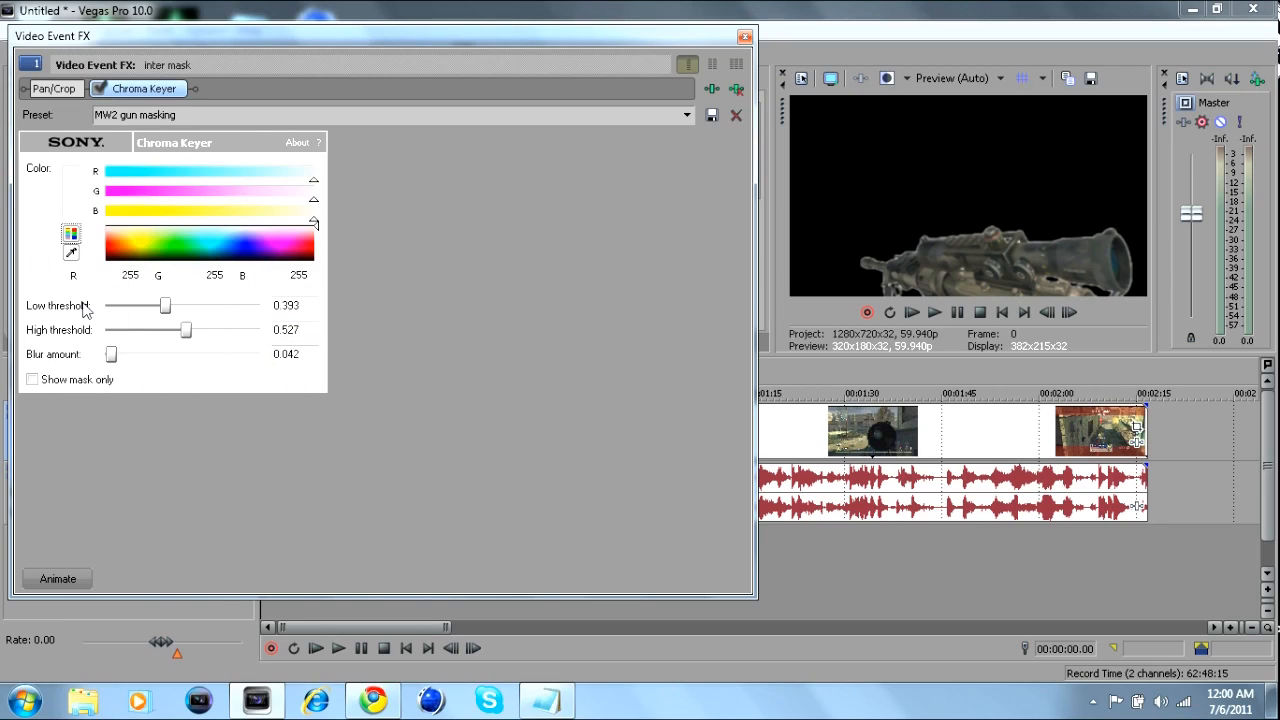
{"action": "left_click", "coordinate": [290, 304]}
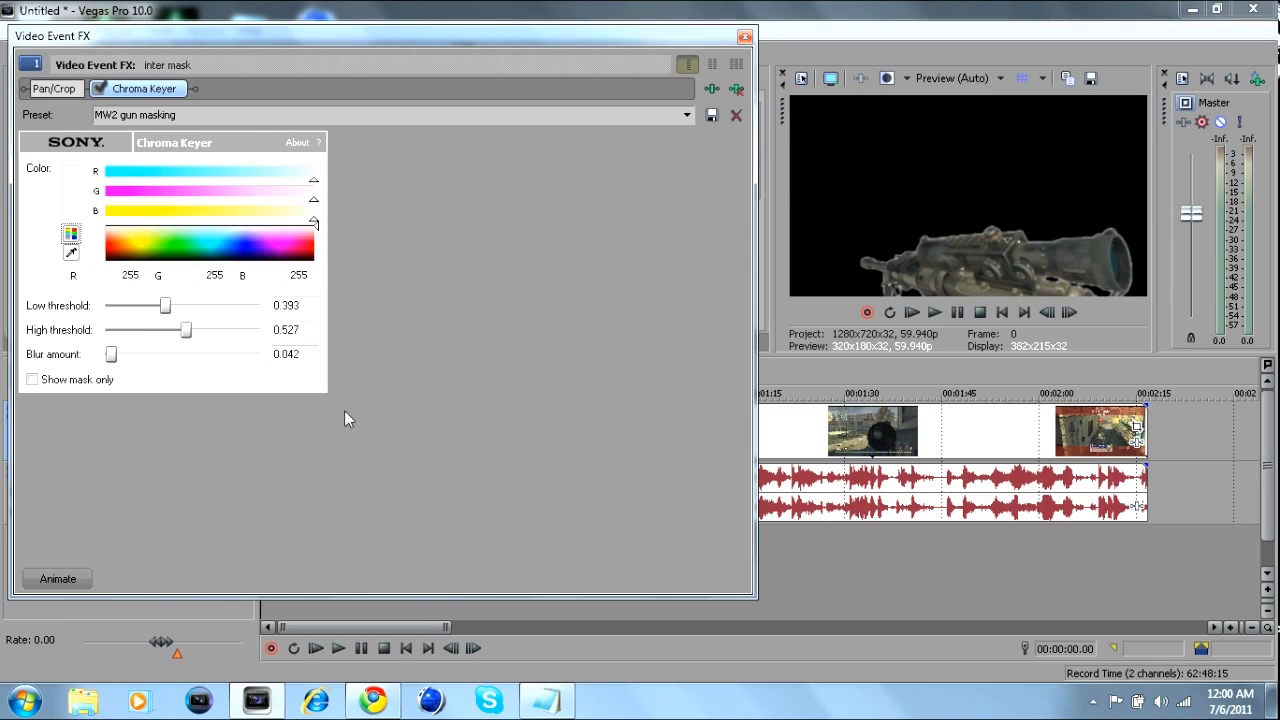
{"action": "mouse_move", "coordinate": [476, 354]}
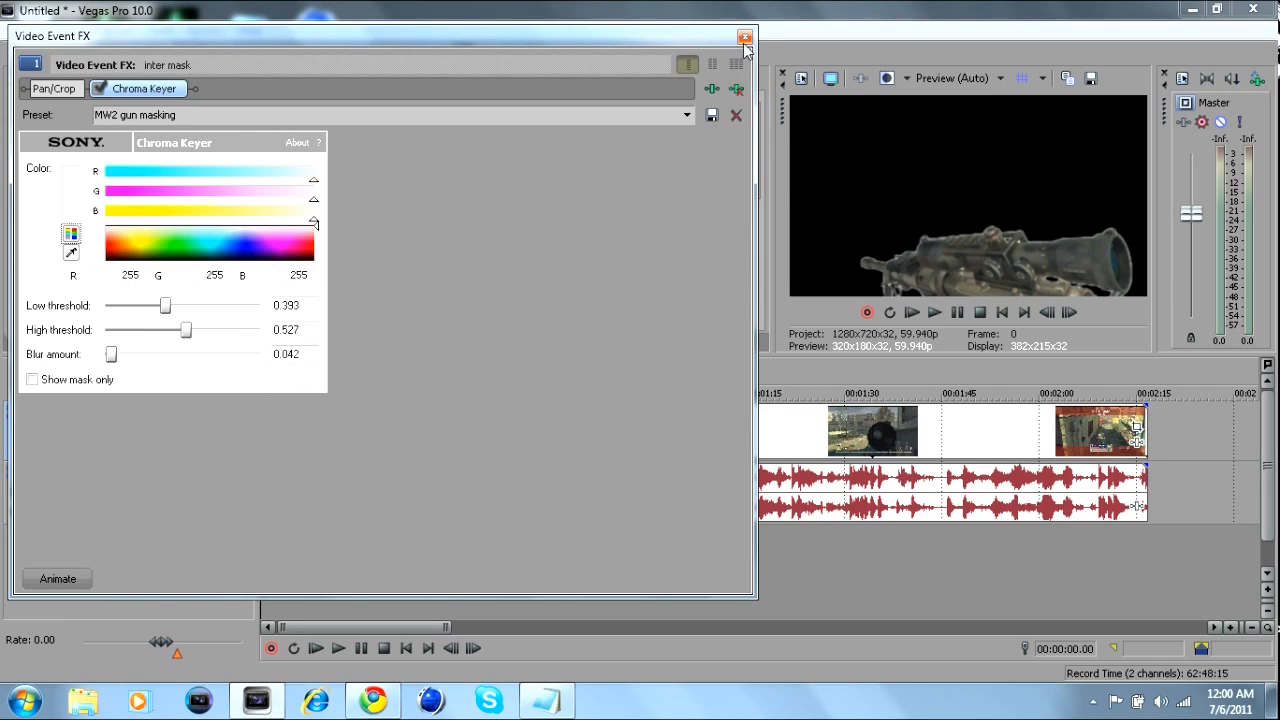
{"action": "left_click", "coordinate": [744, 36]}
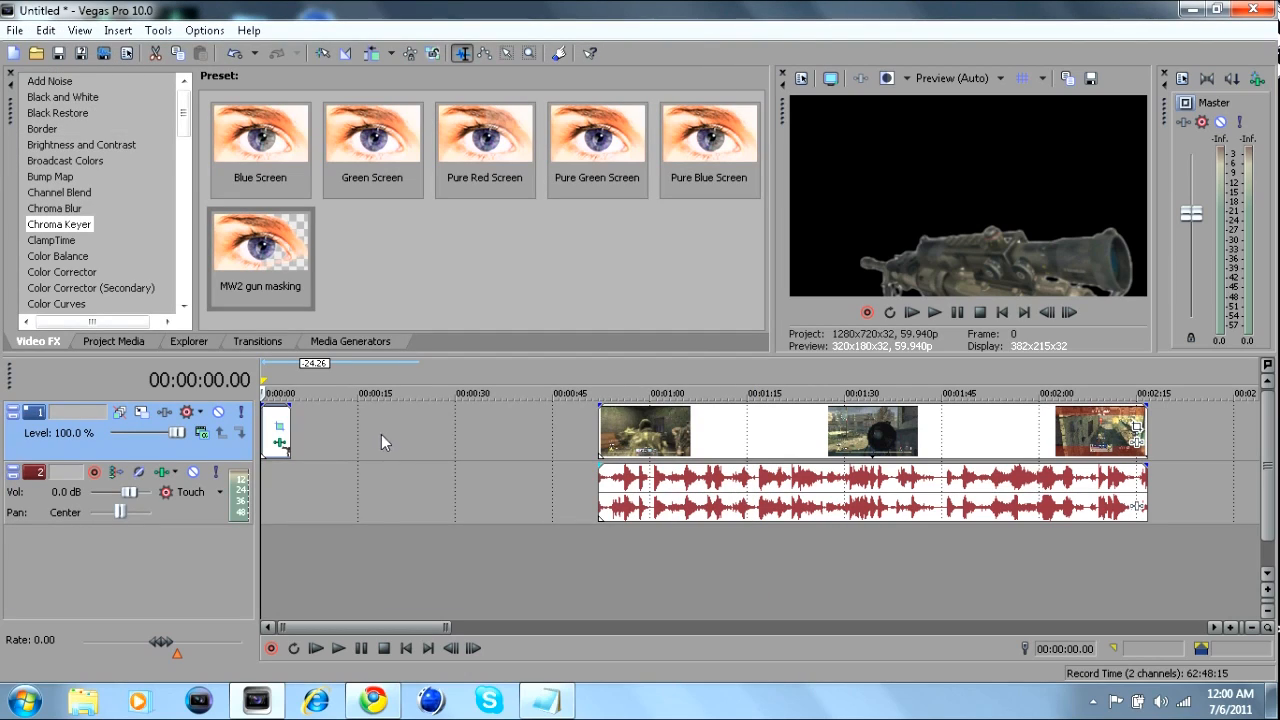
- Place the keyed gun event at the start of track 1 with the gameplay events right after it
{"action": "left_click", "coordinate": [338, 648]}
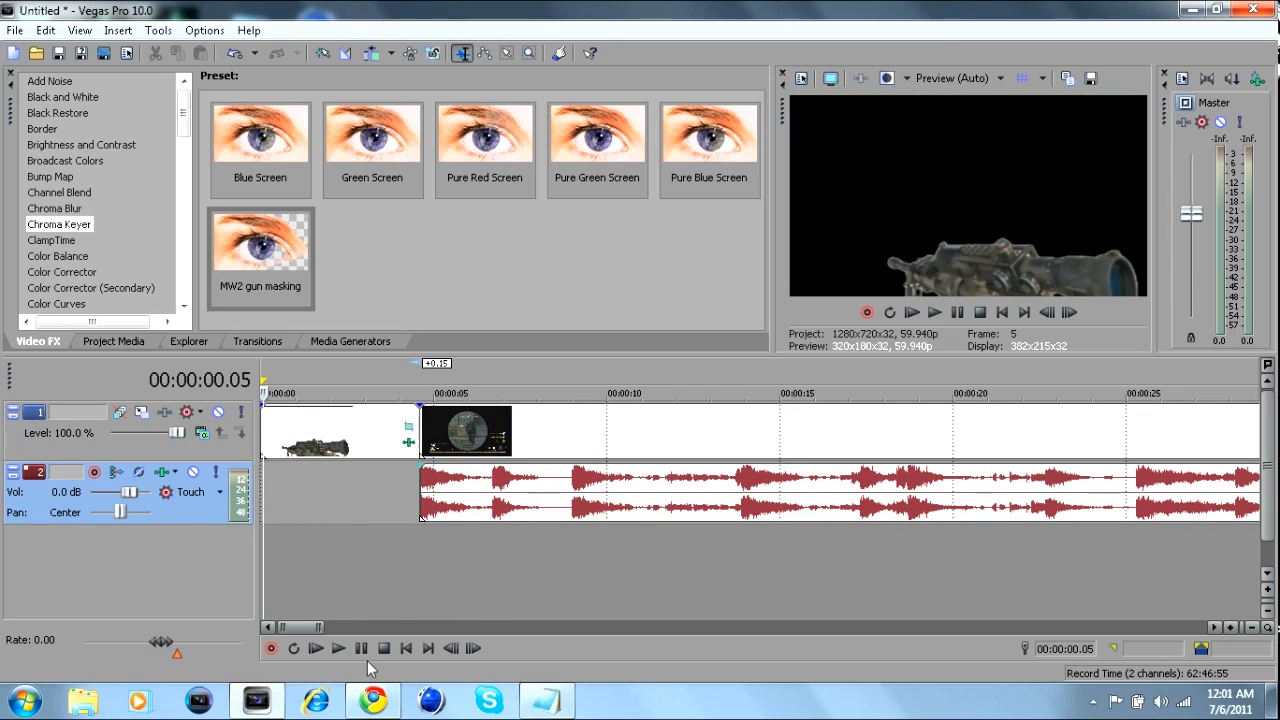
{"action": "left_click", "coordinate": [338, 648]}
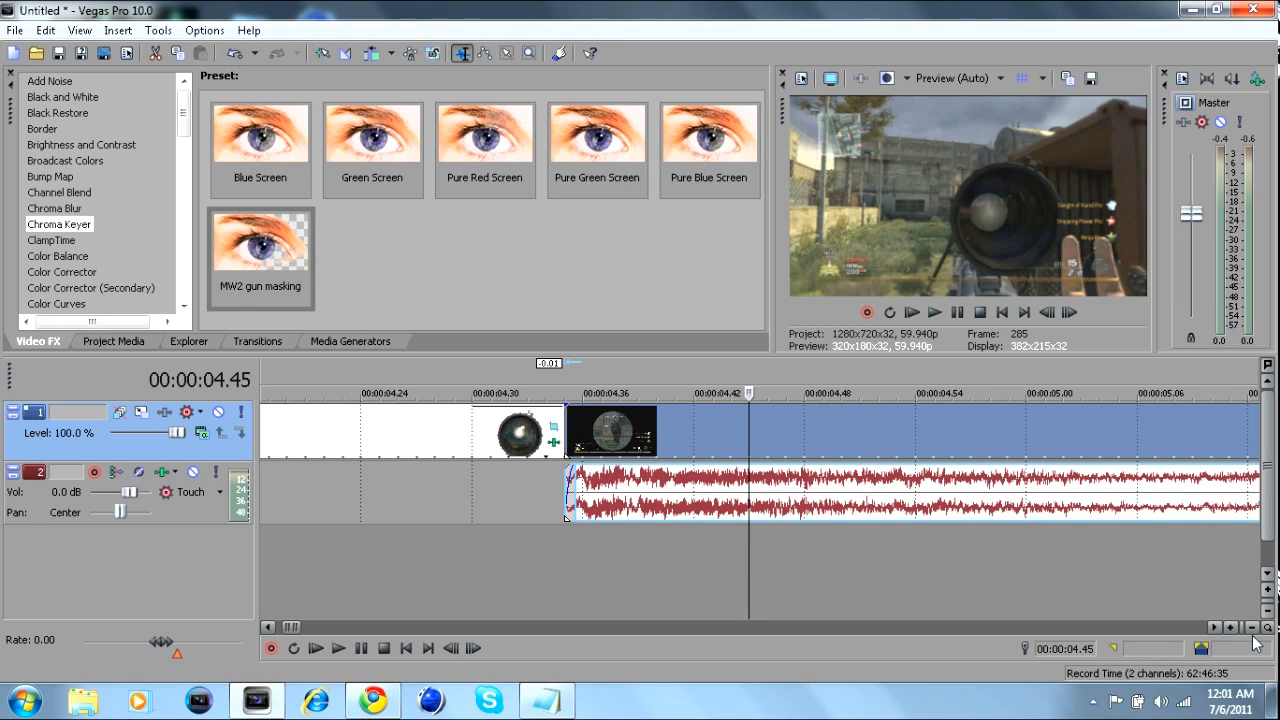
{"action": "left_click", "coordinate": [1252, 628]}
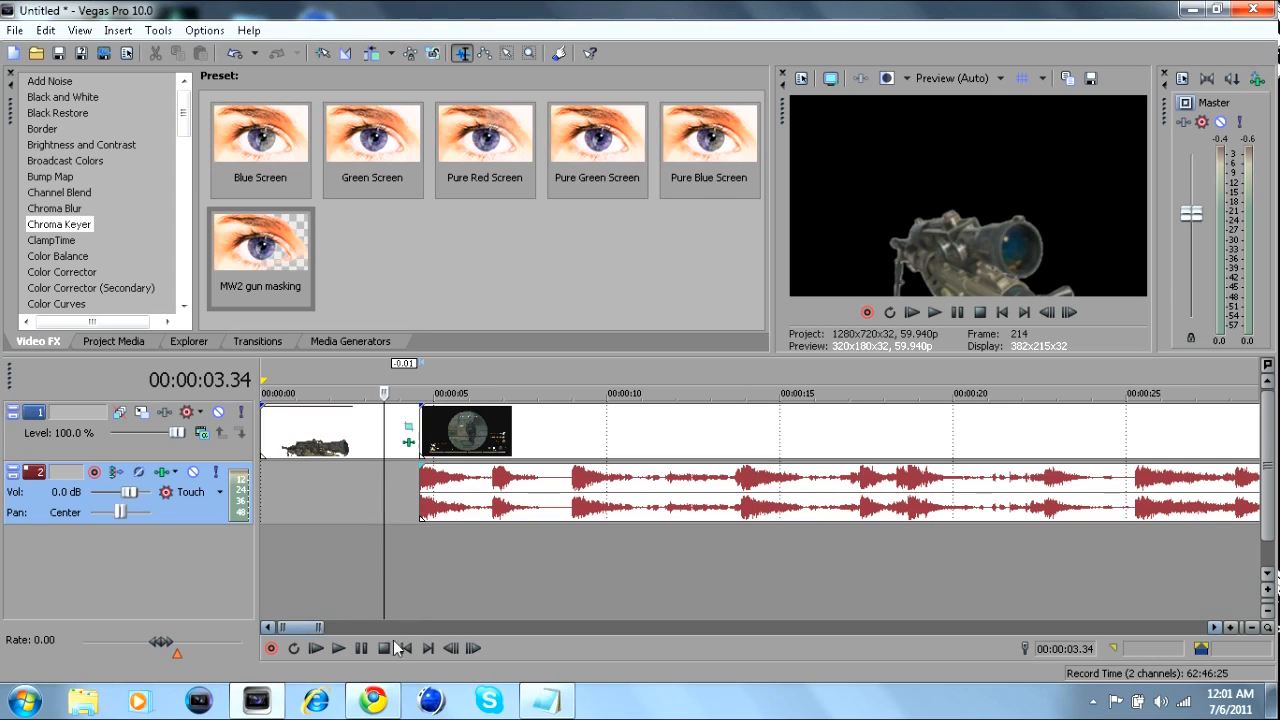
{"action": "left_click", "coordinate": [338, 648]}
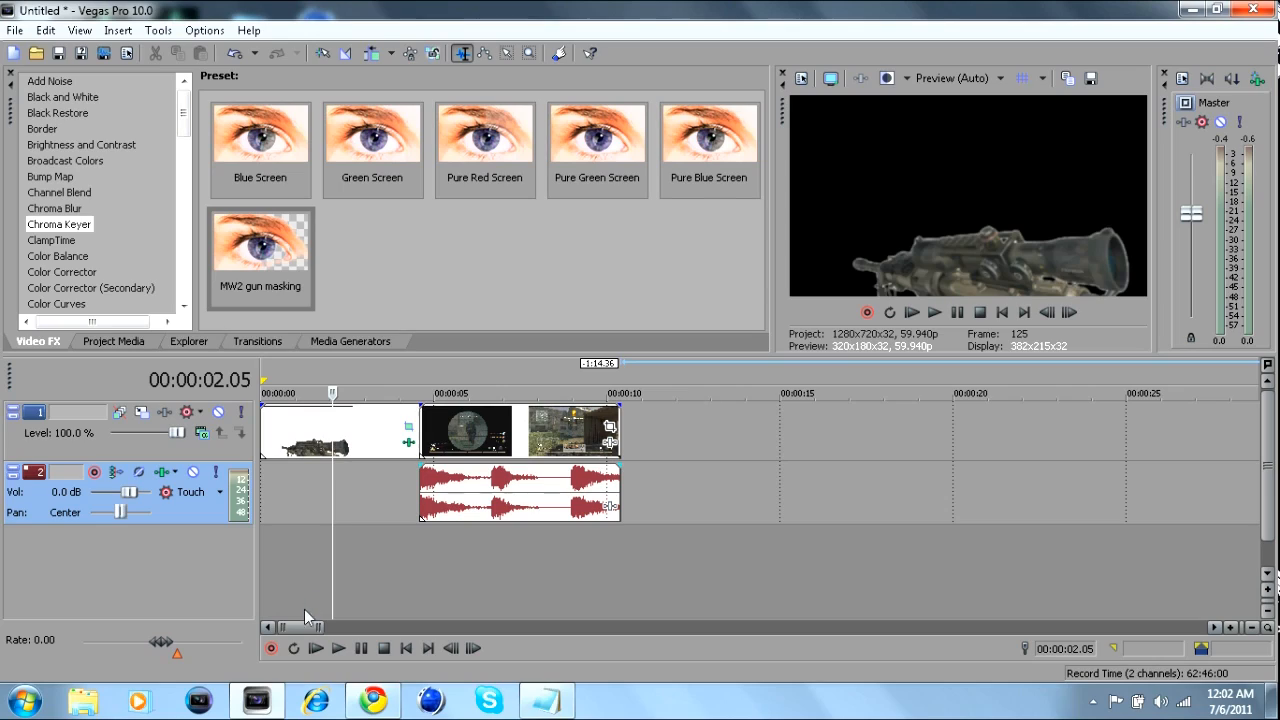
{"action": "mouse_move", "coordinate": [376, 430]}
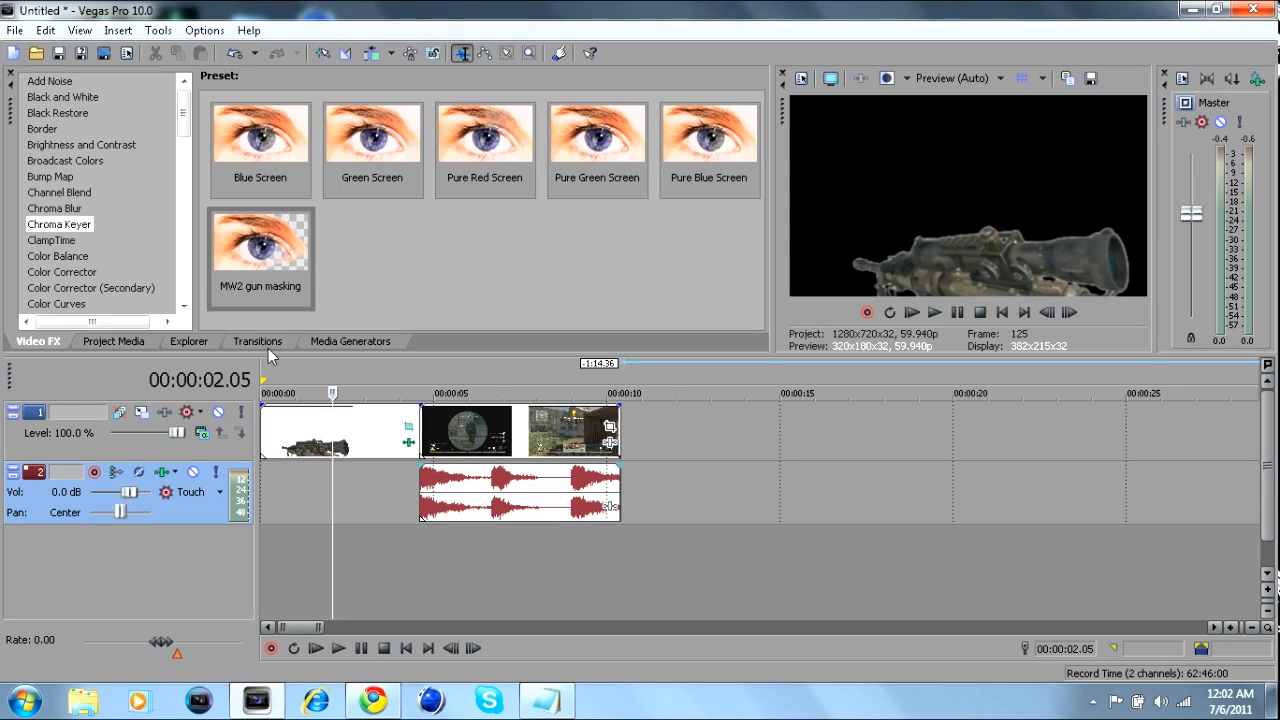
- Import the 'bounce on downpour' clip from Call of Duty 4 > Downpour into project media
{"action": "left_click", "coordinate": [350, 340]}
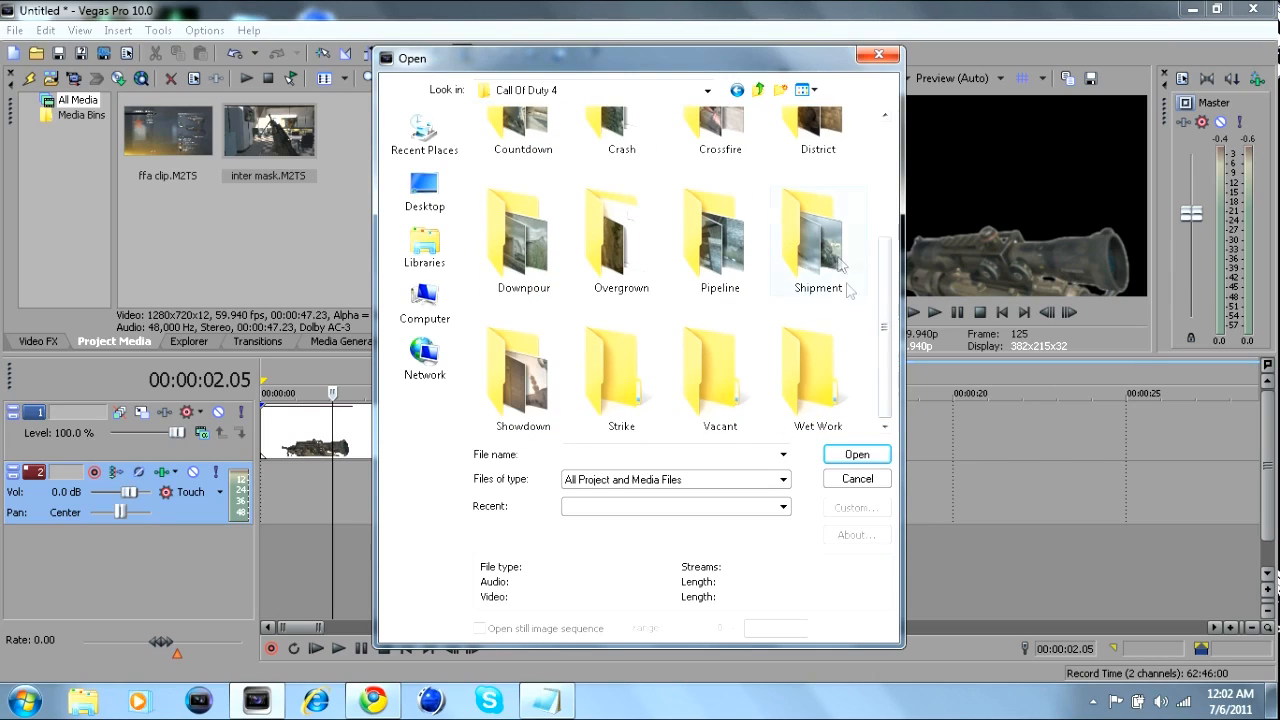
{"action": "double_click", "coordinate": [524, 236]}
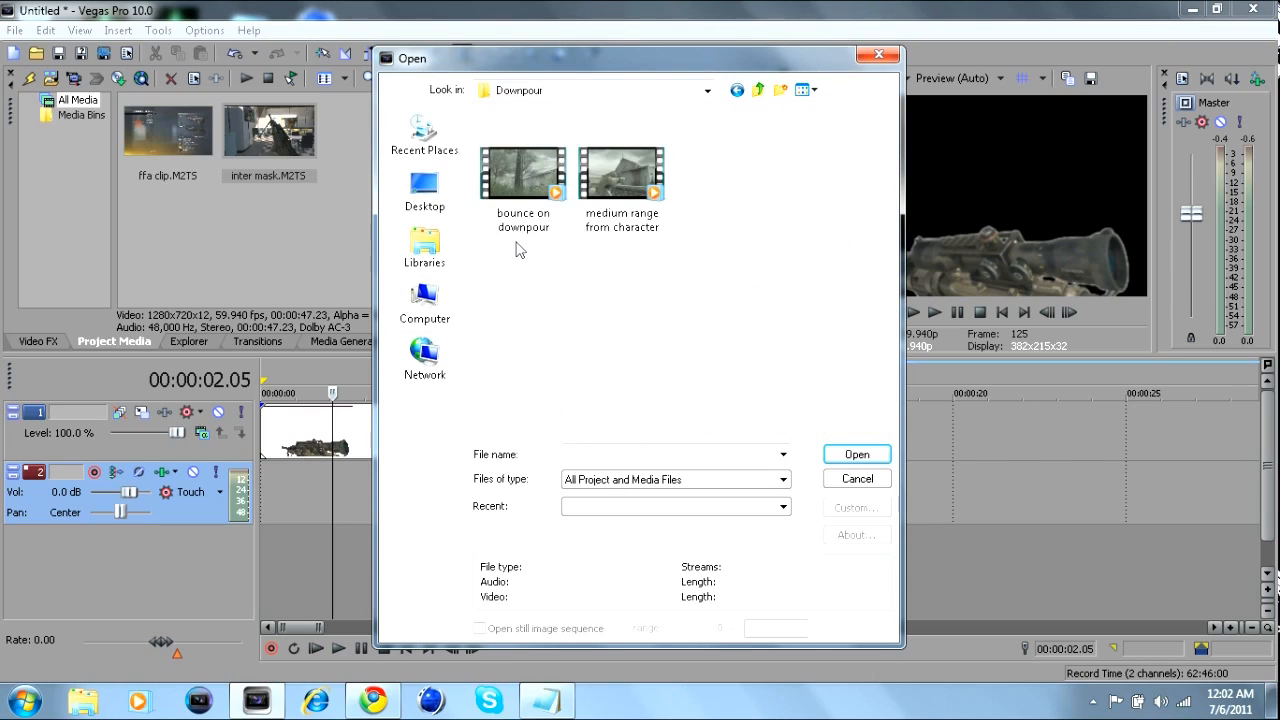
{"action": "left_click", "coordinate": [524, 176]}
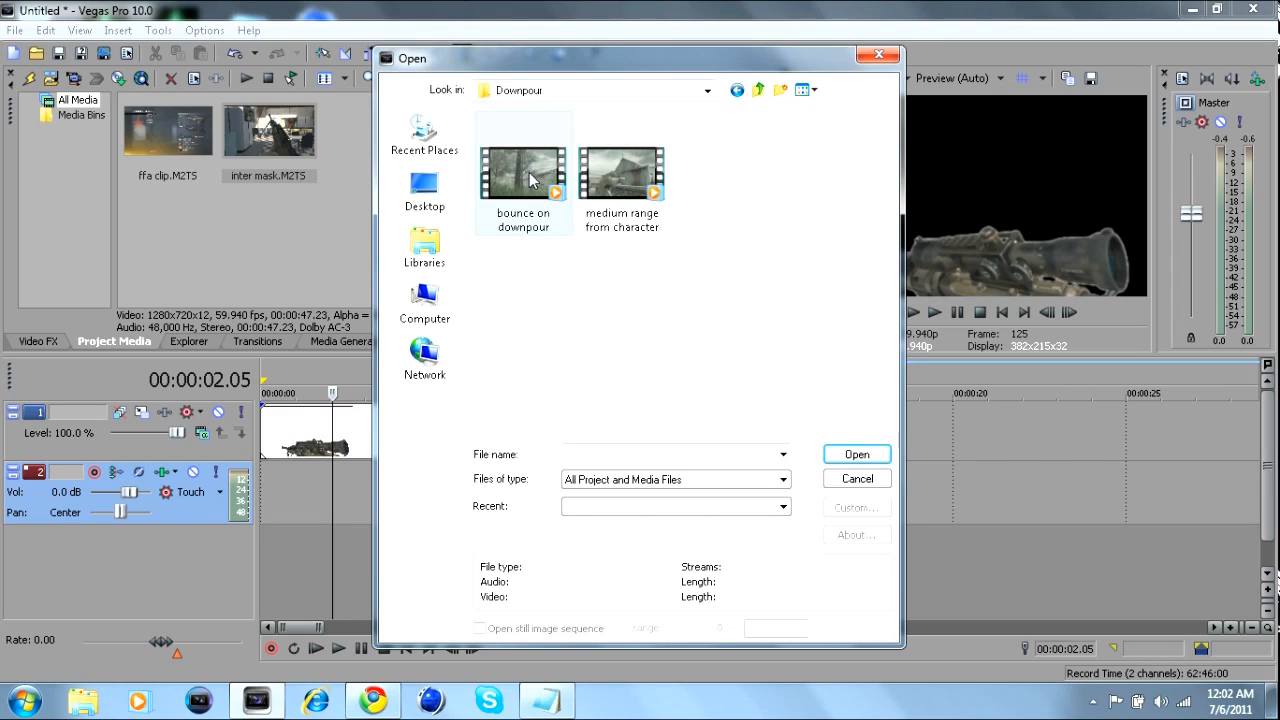
{"action": "left_click", "coordinate": [856, 452]}
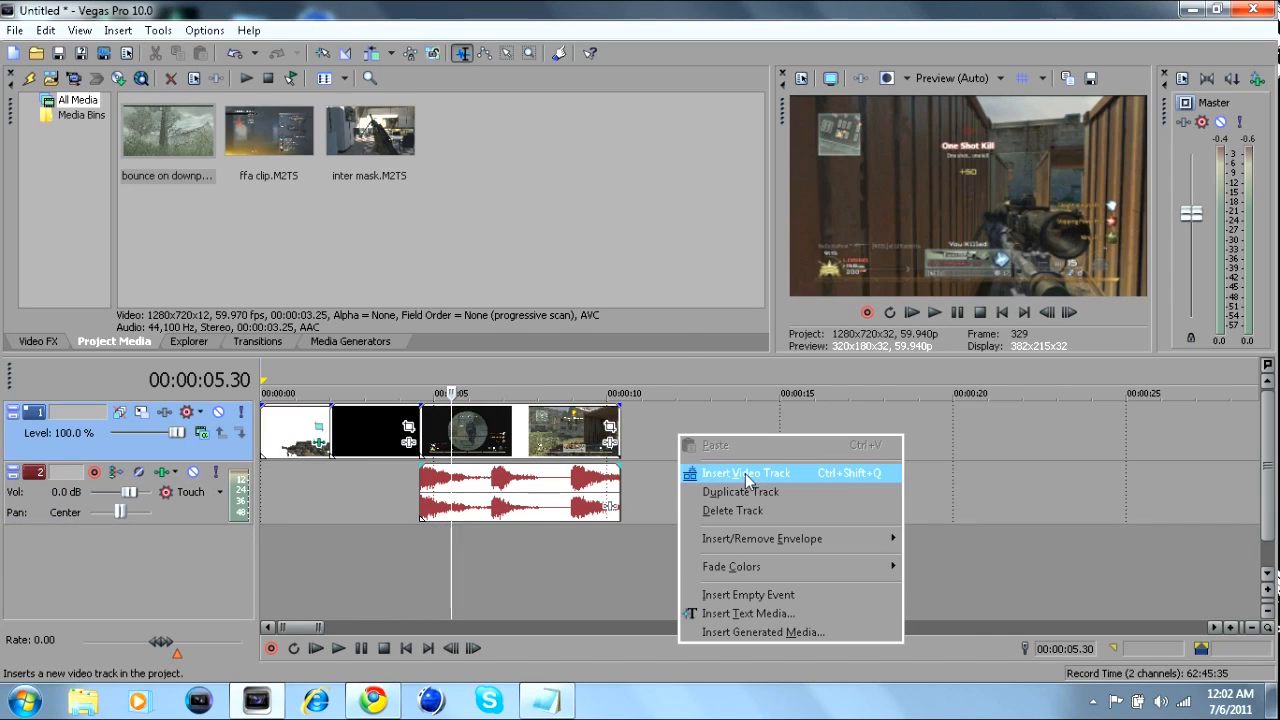
- Insert a new video track holding the Downpour clip and adjust its compositing mode
{"action": "left_click", "coordinate": [748, 472]}
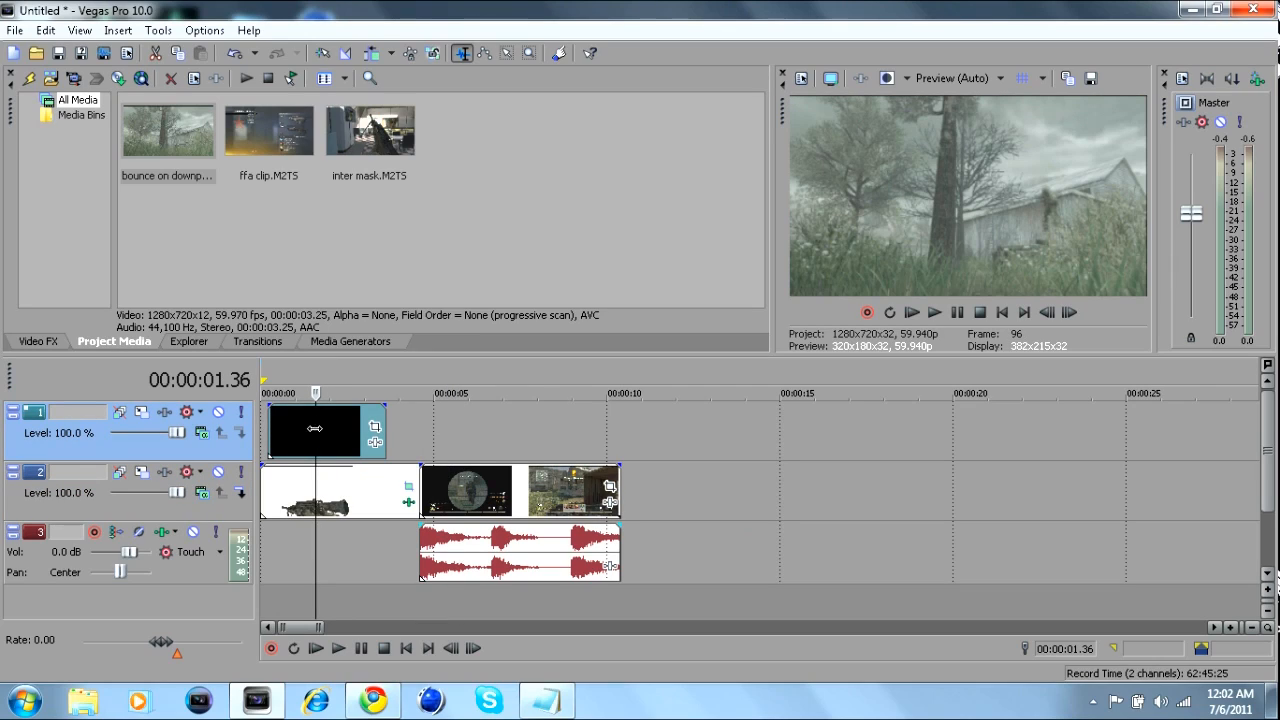
{"action": "left_click", "coordinate": [200, 432]}
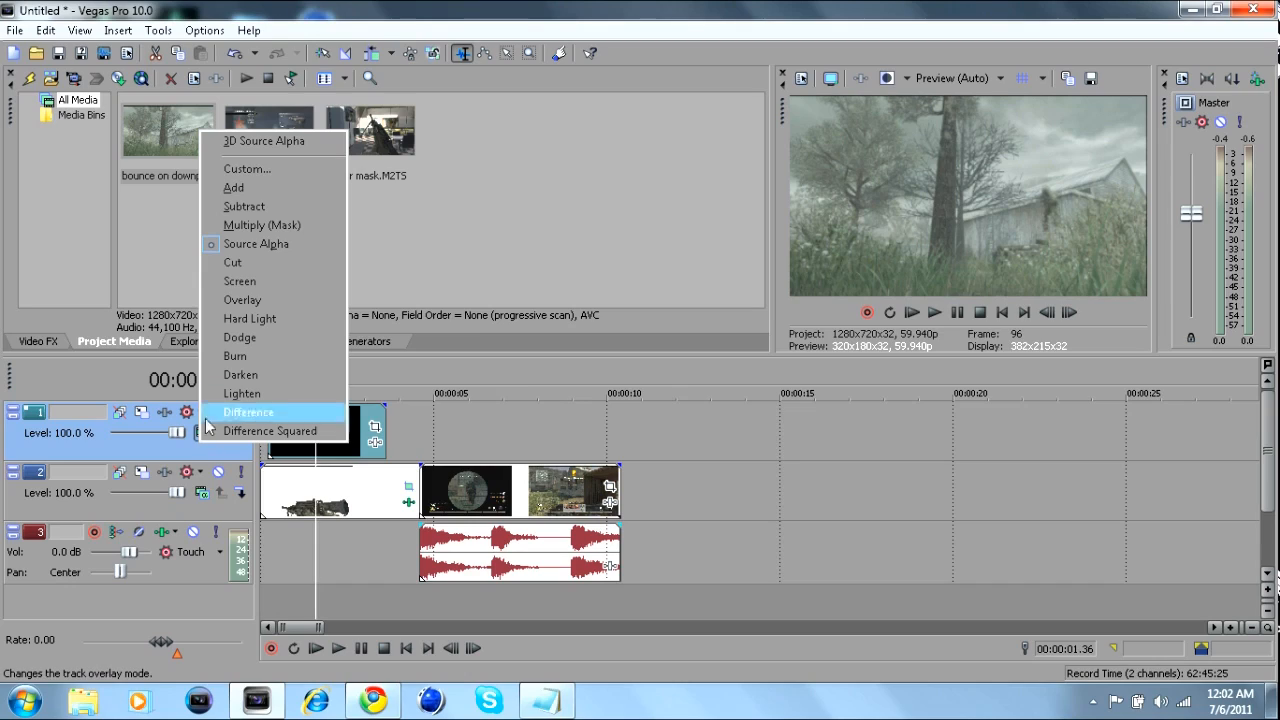
{"action": "mouse_move", "coordinate": [204, 448]}
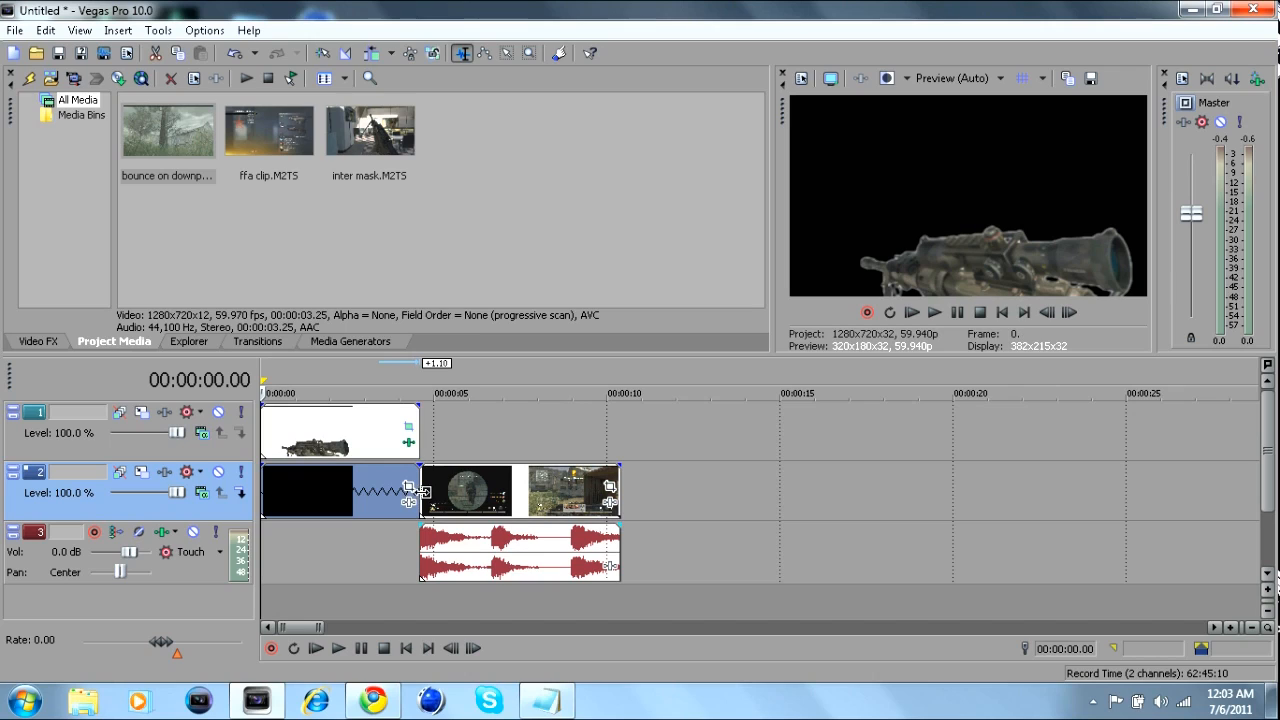
- Preview the gun-over-Downpour composite, select the track 2 clip, then switch to the browser
{"action": "left_click", "coordinate": [336, 648]}
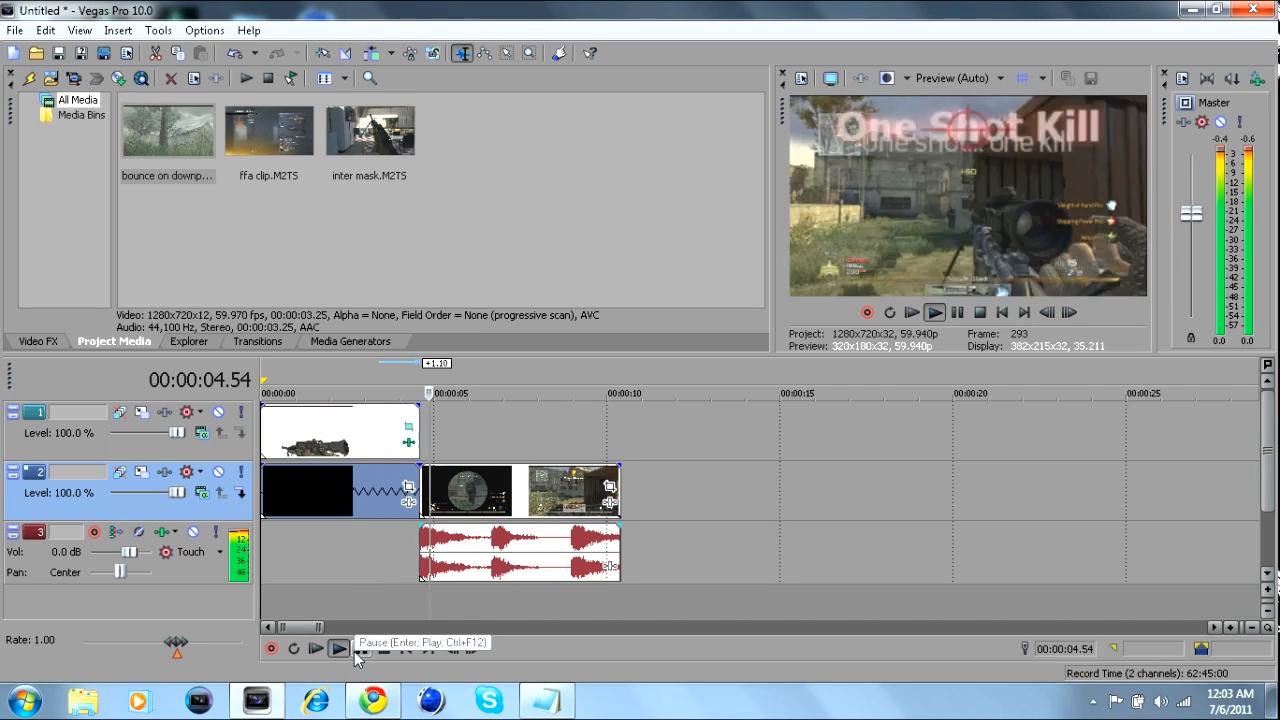
{"action": "left_click", "coordinate": [338, 648]}
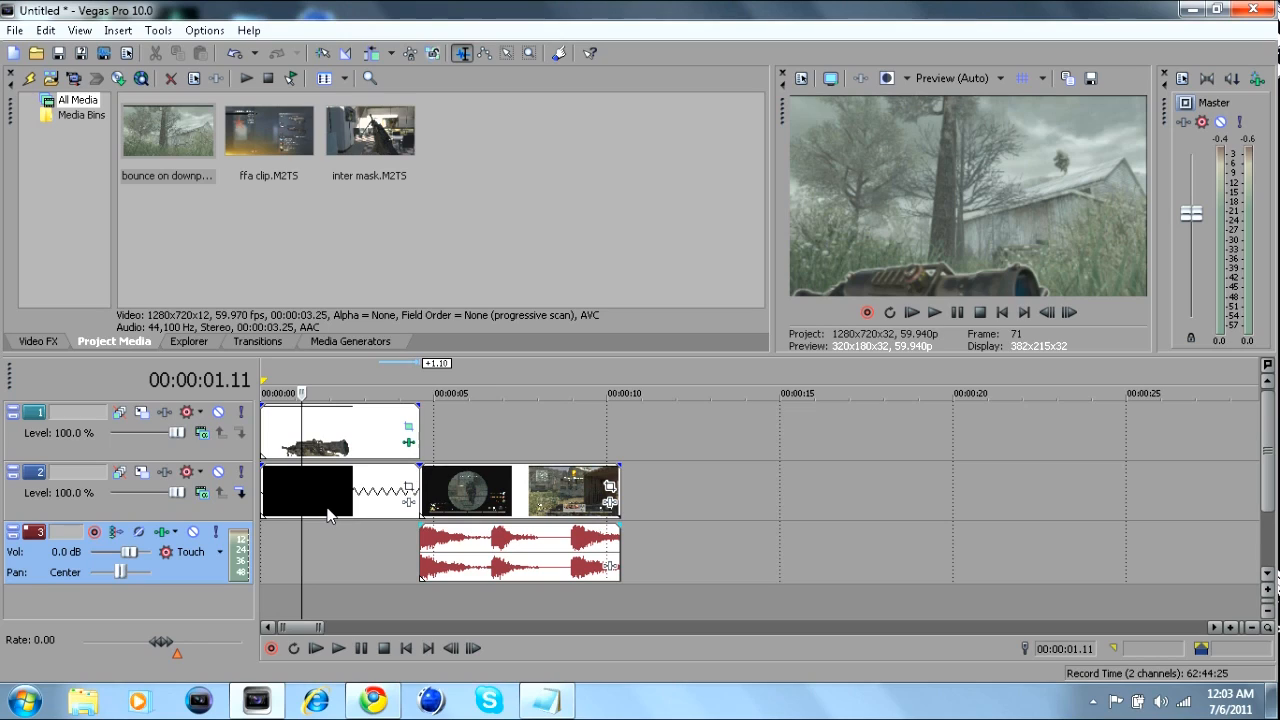
{"action": "left_click", "coordinate": [338, 648]}
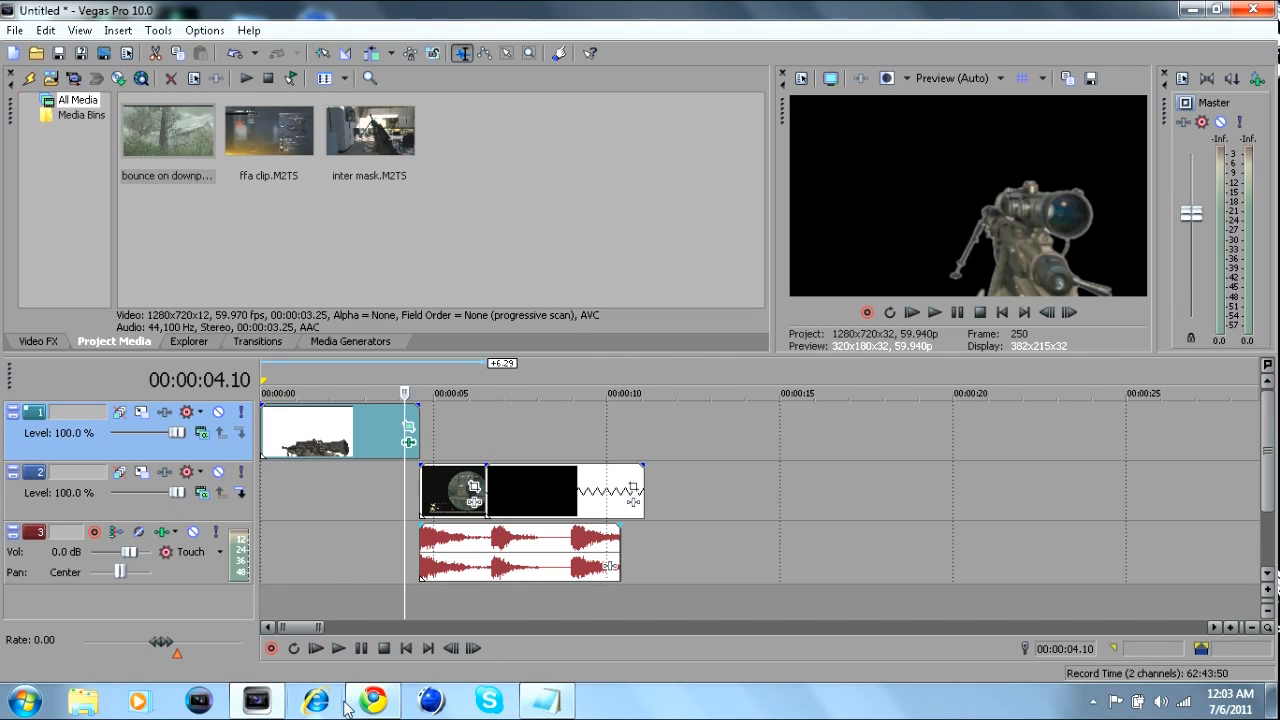
{"action": "left_click", "coordinate": [372, 700]}
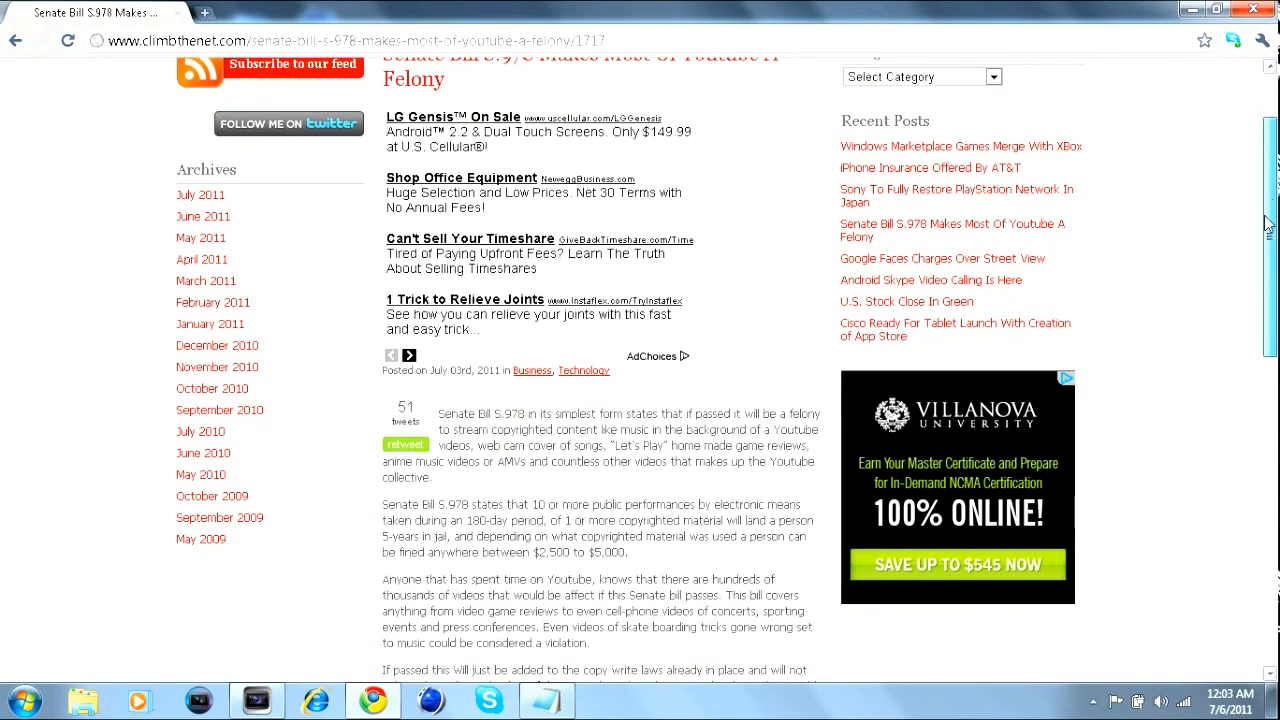
{"action": "scroll", "scroll_direction": "down", "scroll_amount": 3}
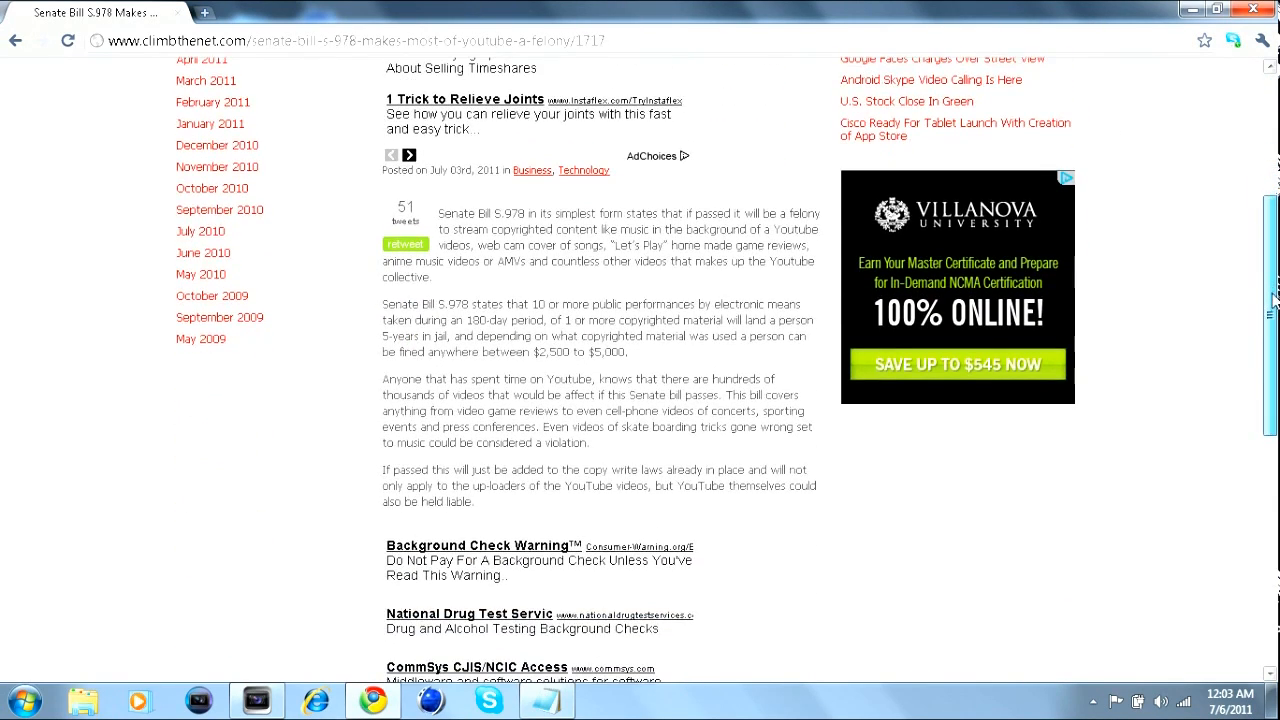
{"action": "scroll", "scroll_direction": "up", "scroll_amount": 3}
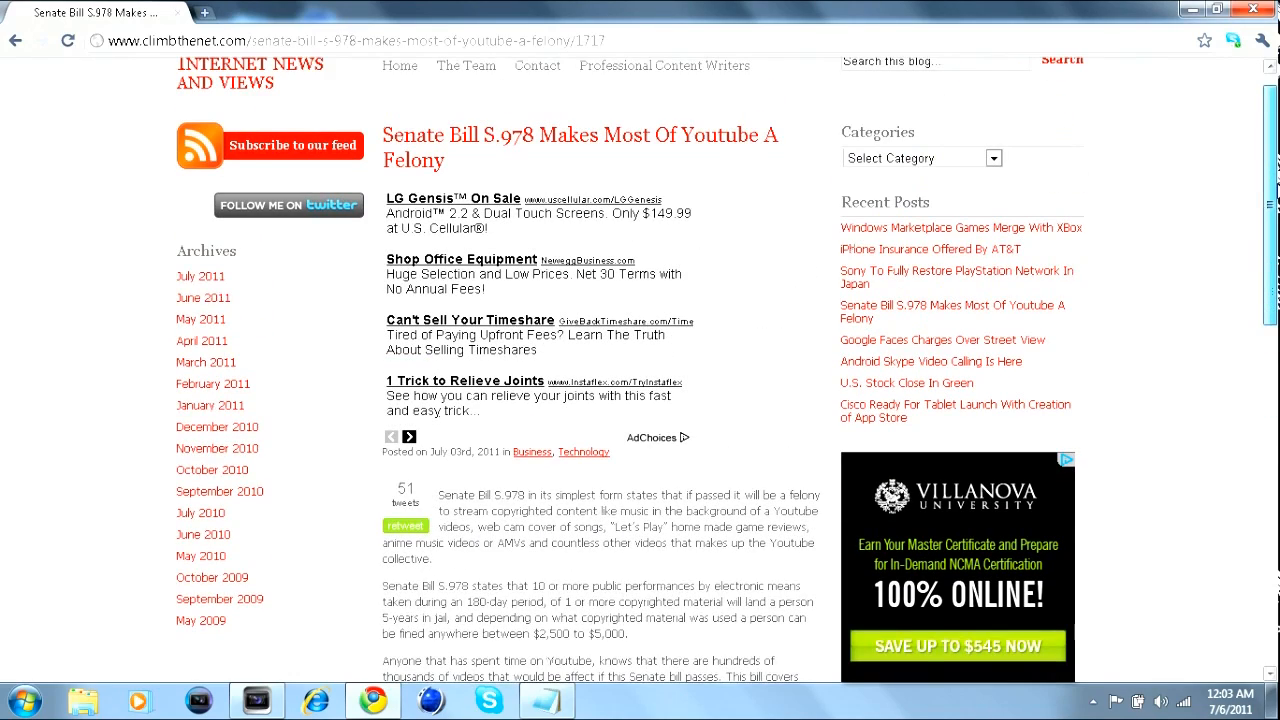
{"action": "scroll", "scroll_direction": "down", "scroll_amount": 3}
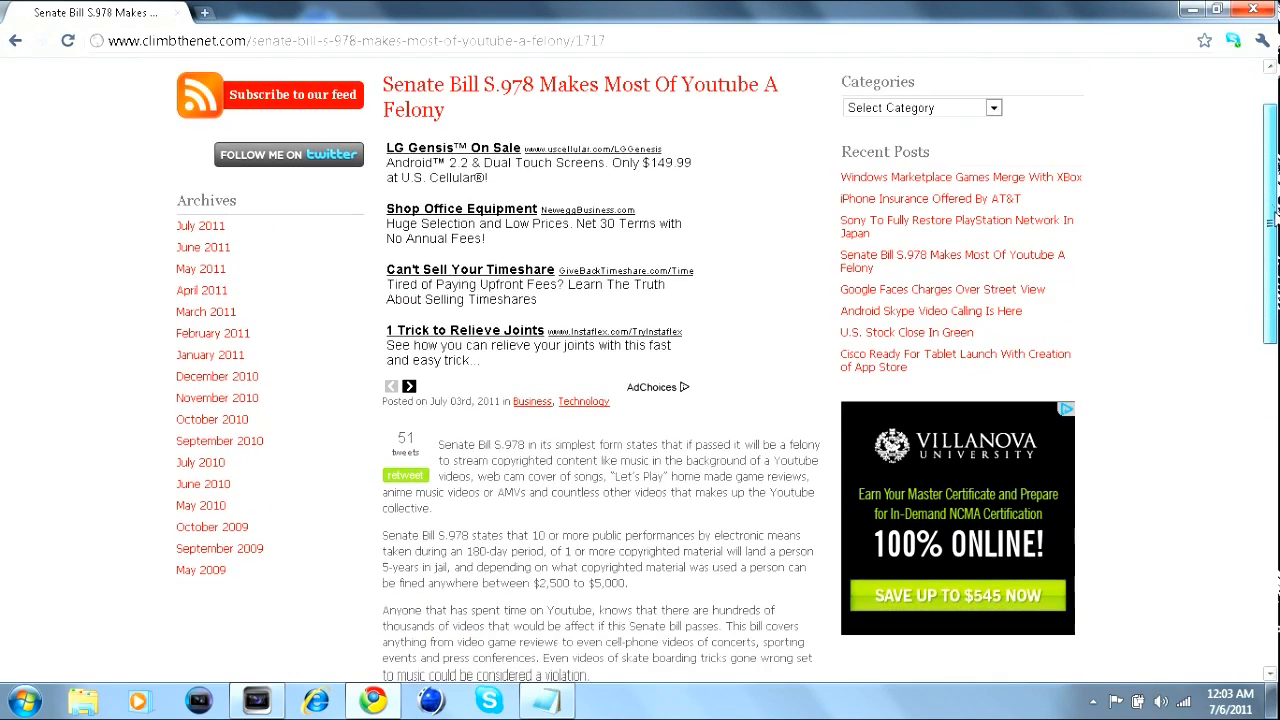
{"action": "scroll", "scroll_direction": "down", "scroll_amount": 3}
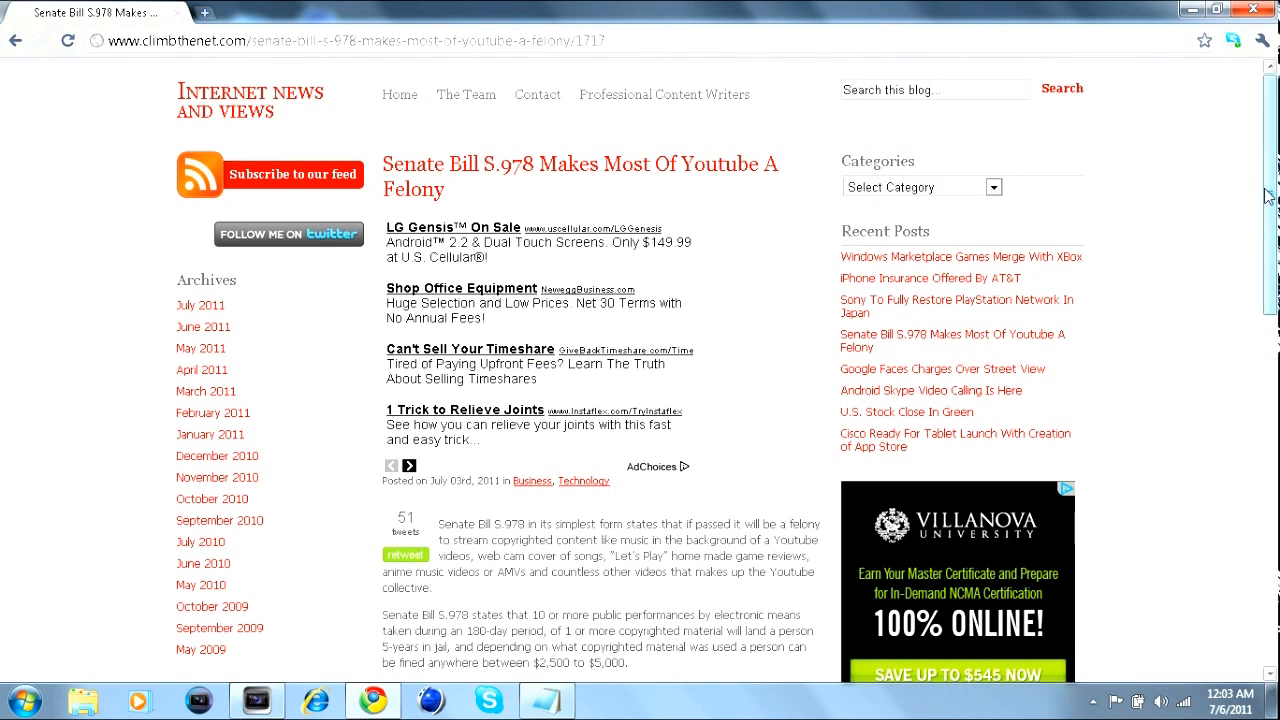
{"action": "scroll", "scroll_direction": "down", "scroll_amount": 3}
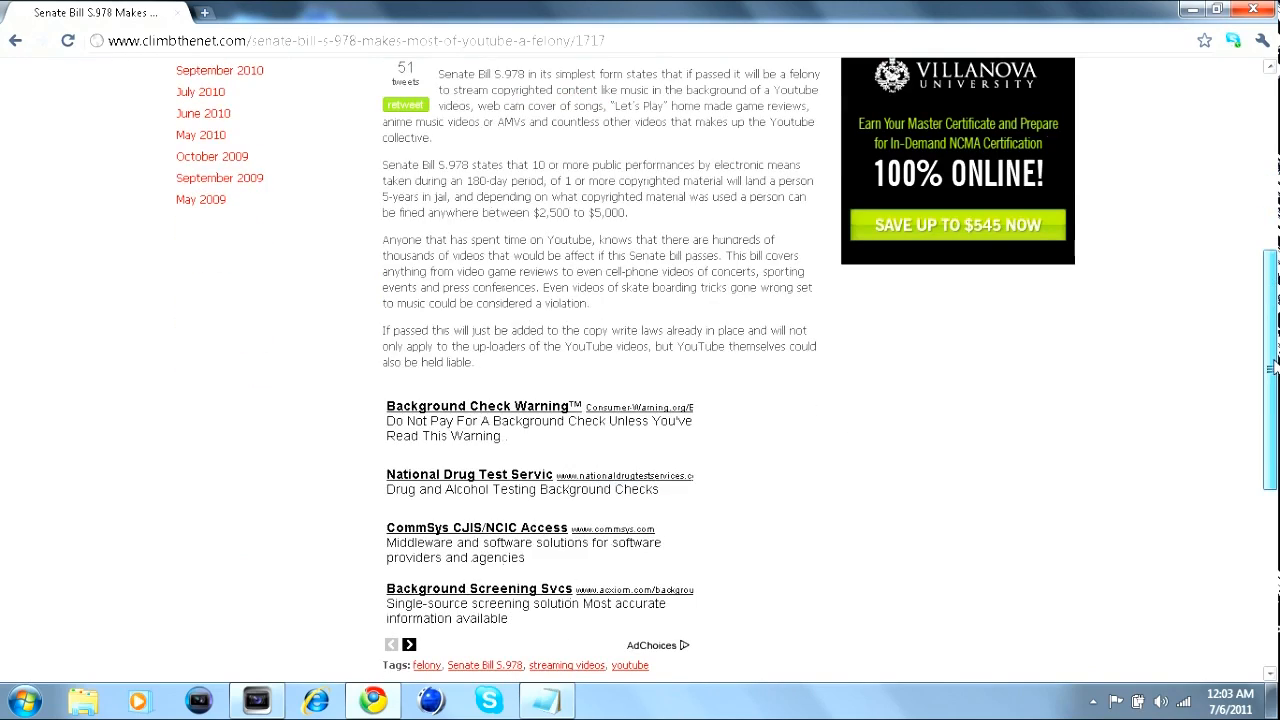
{"action": "scroll", "scroll_direction": "down", "scroll_amount": 3}
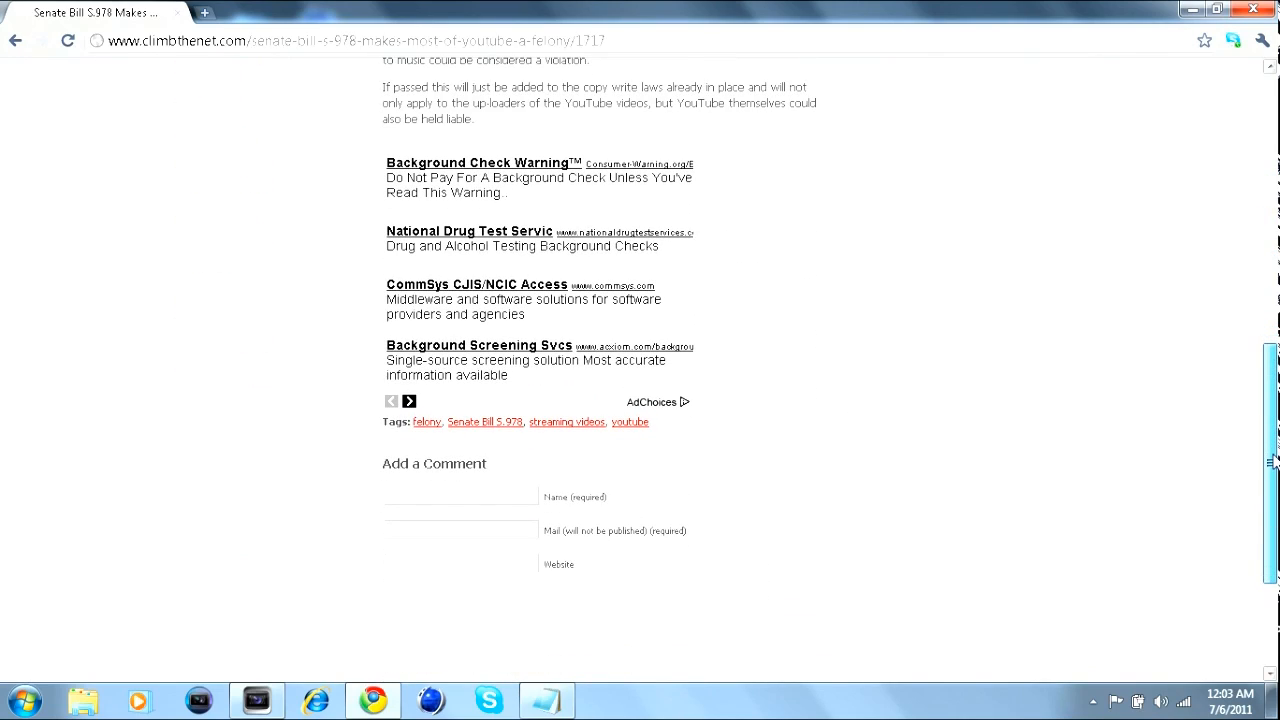
{"action": "scroll", "scroll_direction": "up", "scroll_amount": 3}
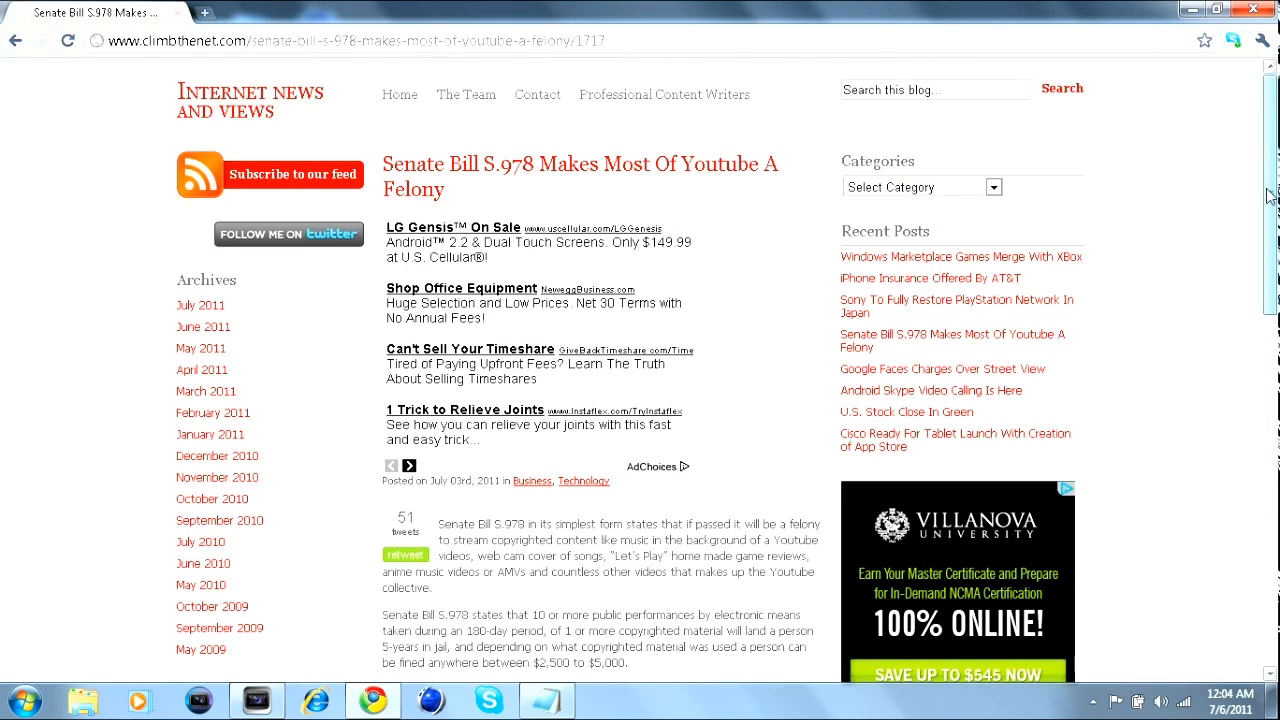
{"action": "mouse_move", "coordinate": [1270, 196]}
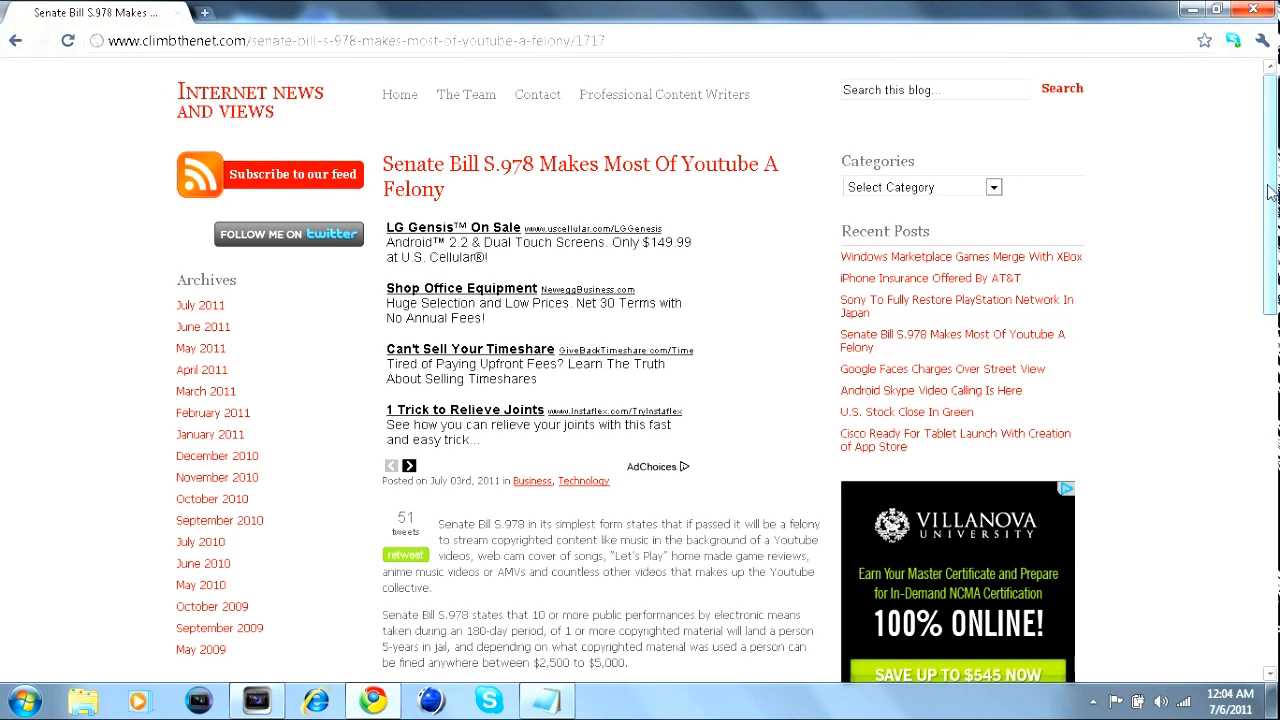
{"action": "scroll", "scroll_direction": "down", "scroll_amount": 3}
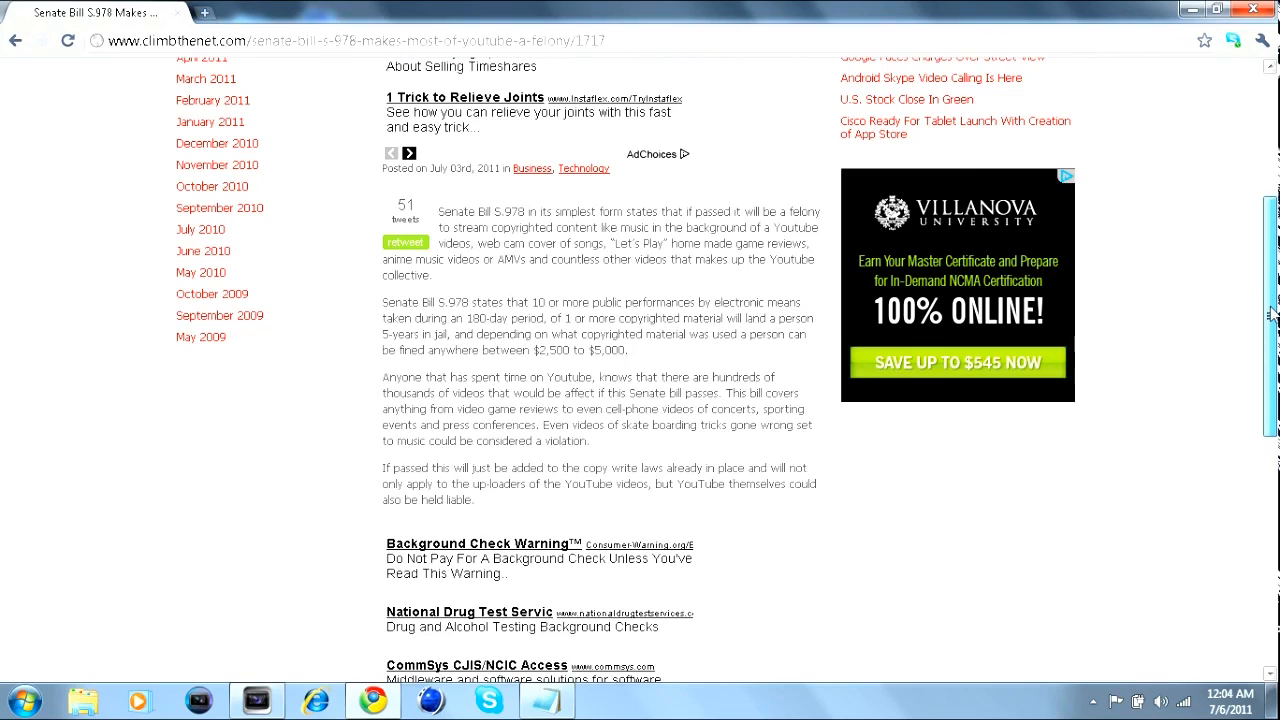
{"action": "scroll", "scroll_direction": "up", "scroll_amount": 3}
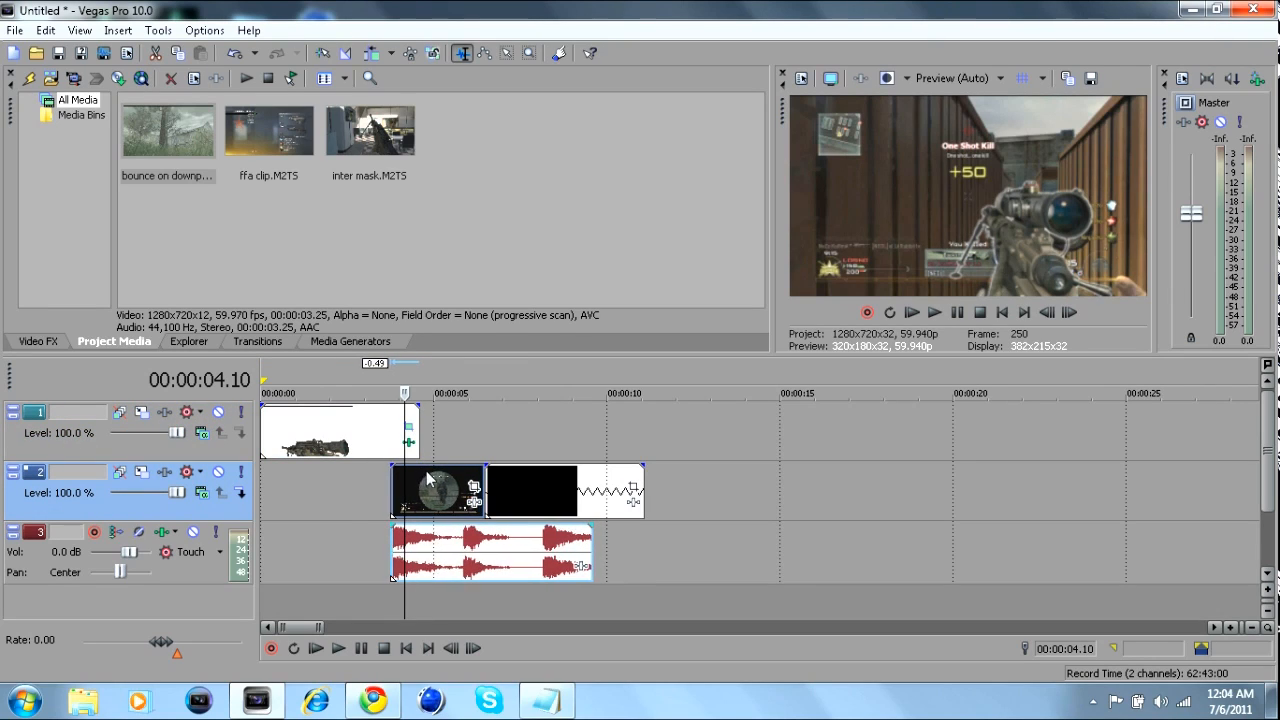
- Select the keyed gun event on track 1 back in the Vegas project
{"action": "left_click", "coordinate": [340, 430]}
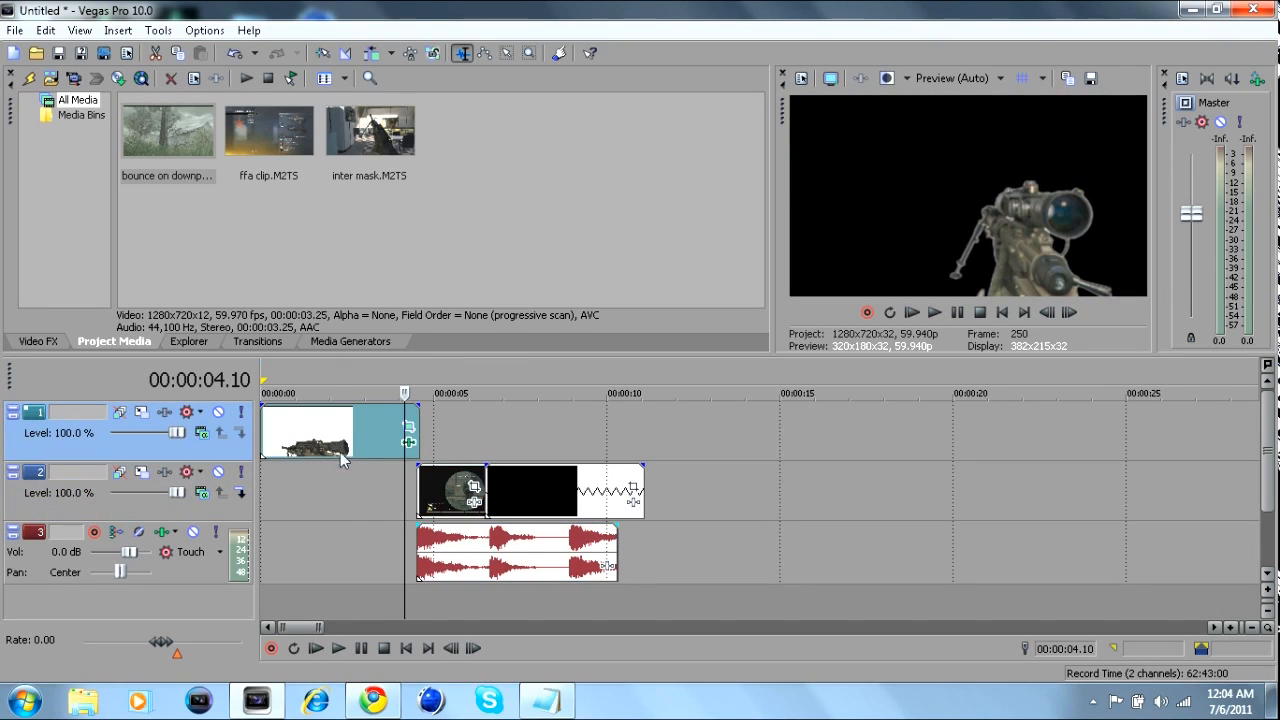